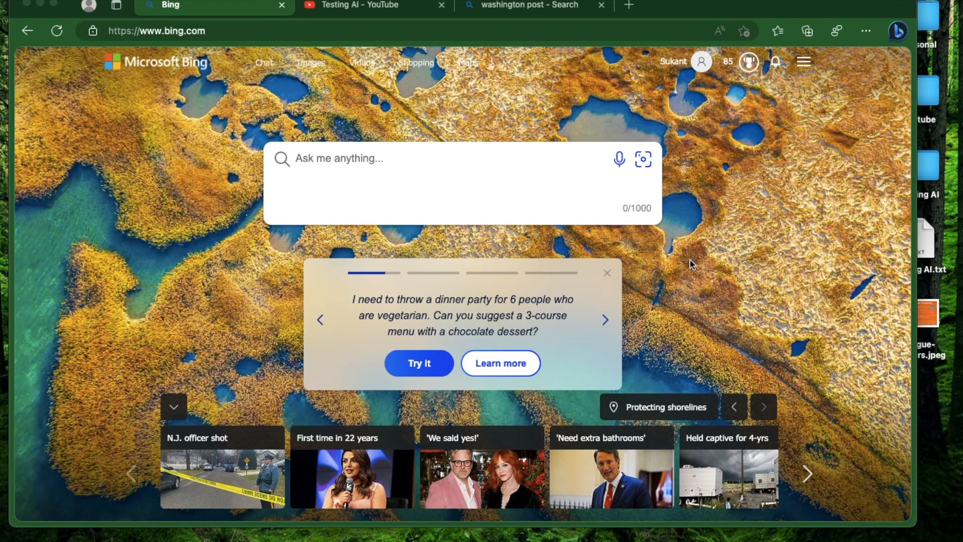
{"action": "mouse_move", "coordinate": [105, 221]}
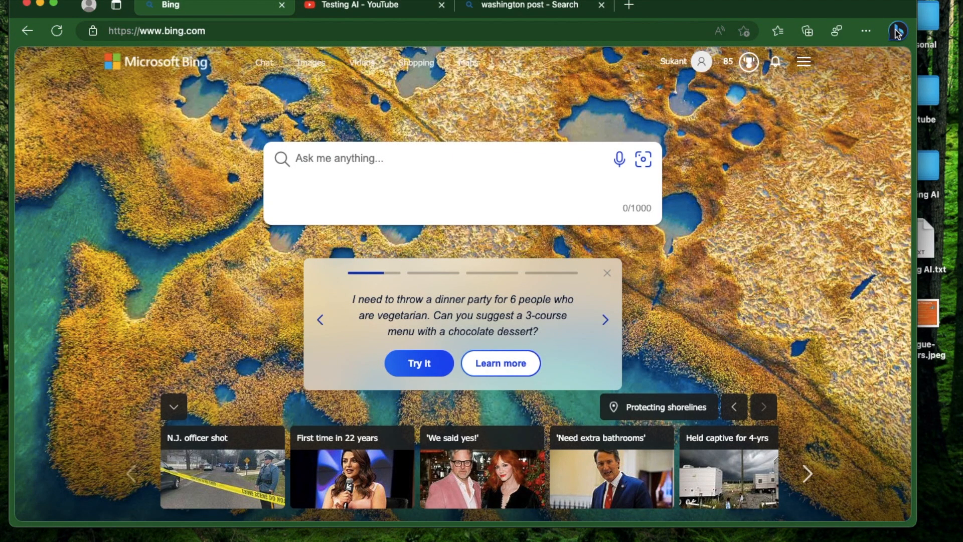
- Briefly toggle the Bing sidebar, then go back from YouTube's Bing AI playlist page
{"action": "left_click", "coordinate": [896, 31]}
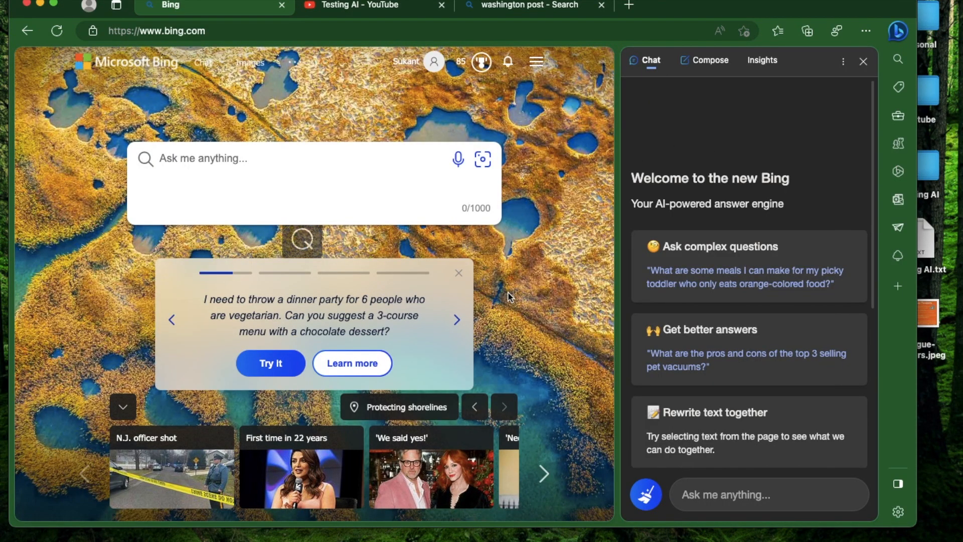
{"action": "left_click", "coordinate": [863, 61]}
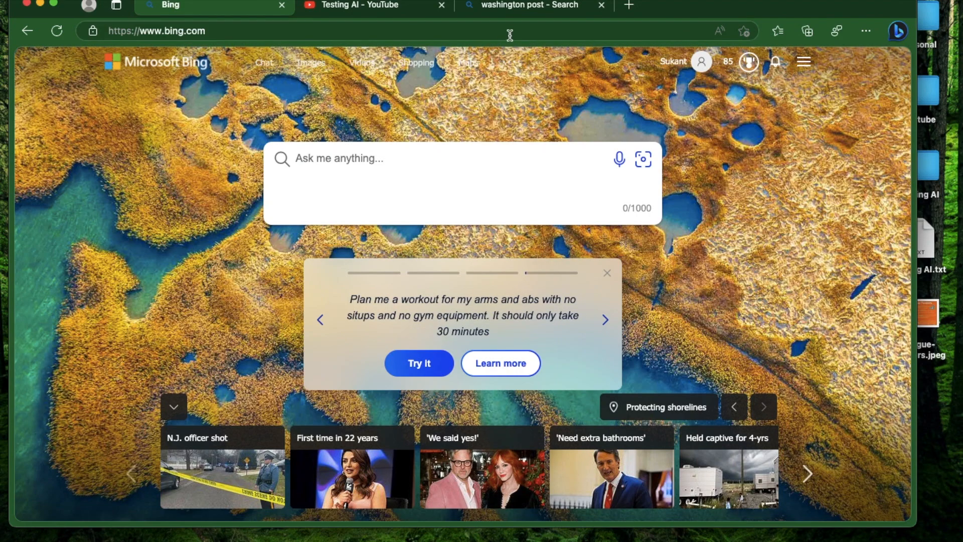
{"action": "left_click", "coordinate": [361, 5]}
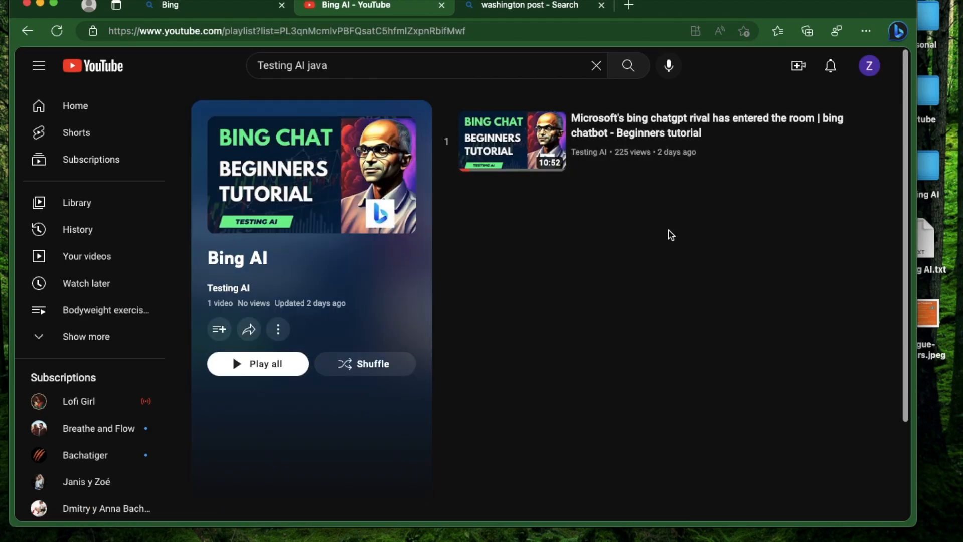
{"action": "mouse_move", "coordinate": [542, 201]}
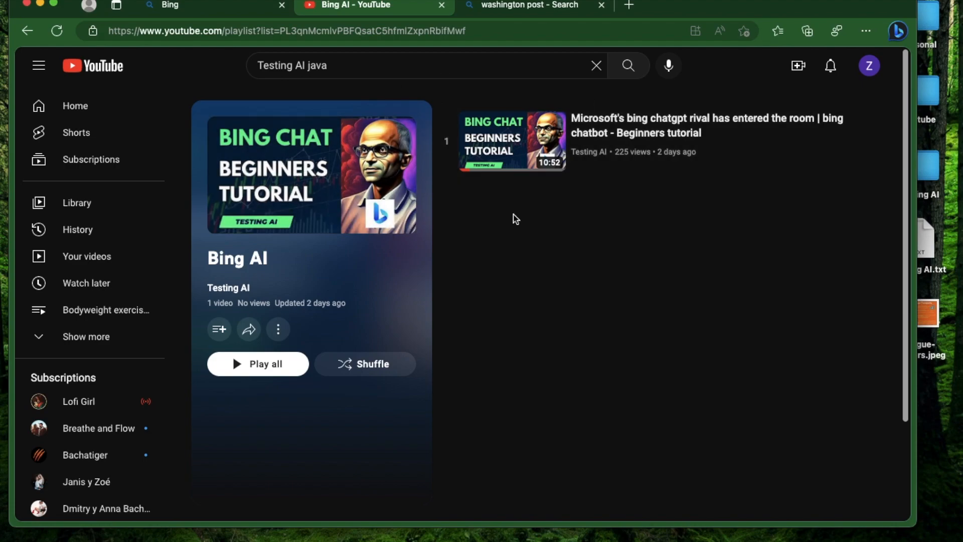
{"action": "mouse_move", "coordinate": [715, 314]}
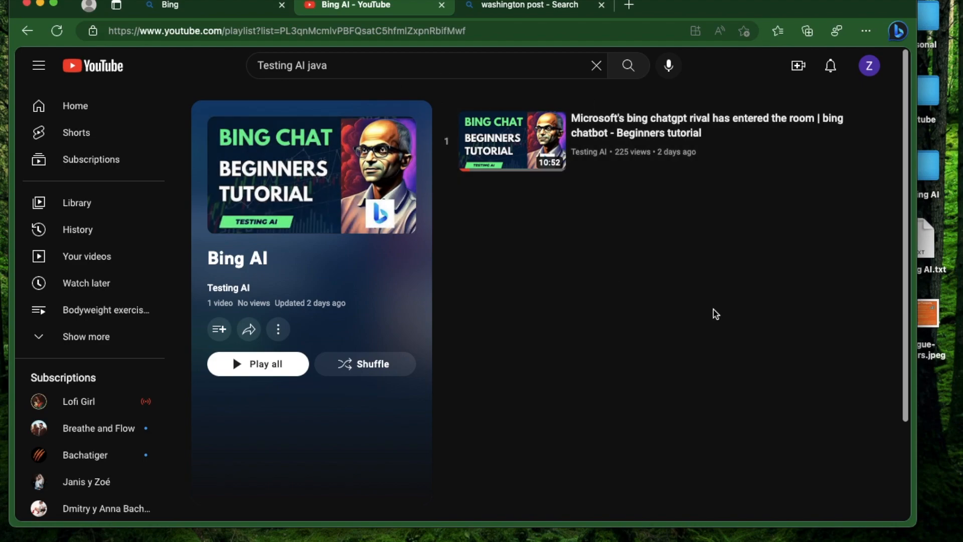
{"action": "left_click", "coordinate": [27, 31]}
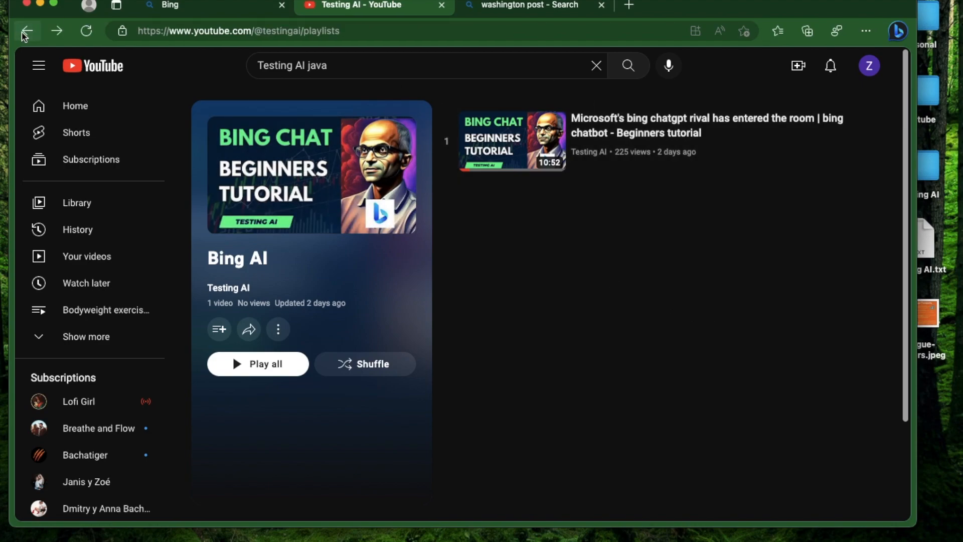
{"action": "left_click", "coordinate": [26, 31]}
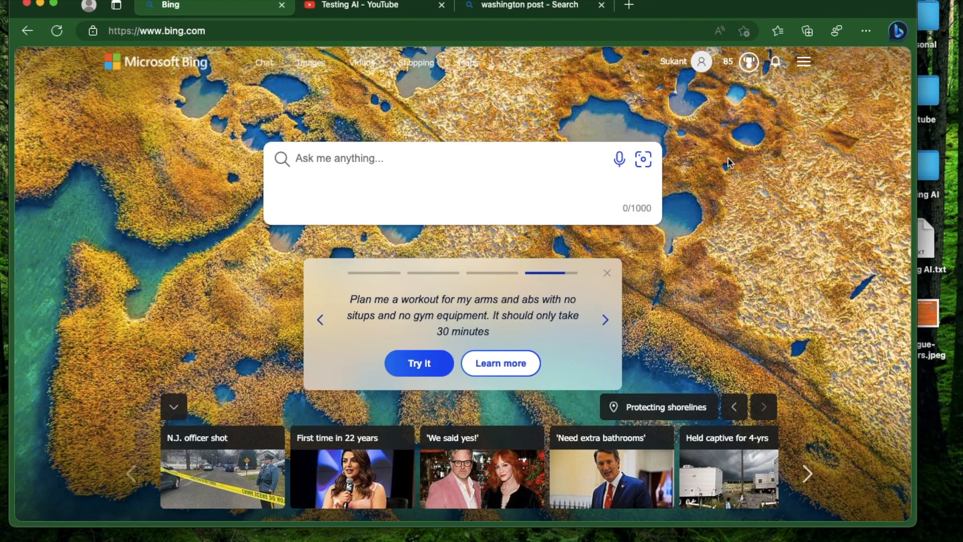
- Open the Bing sidebar and follow its Terms of Use link into a new tab
{"action": "left_click", "coordinate": [896, 31]}
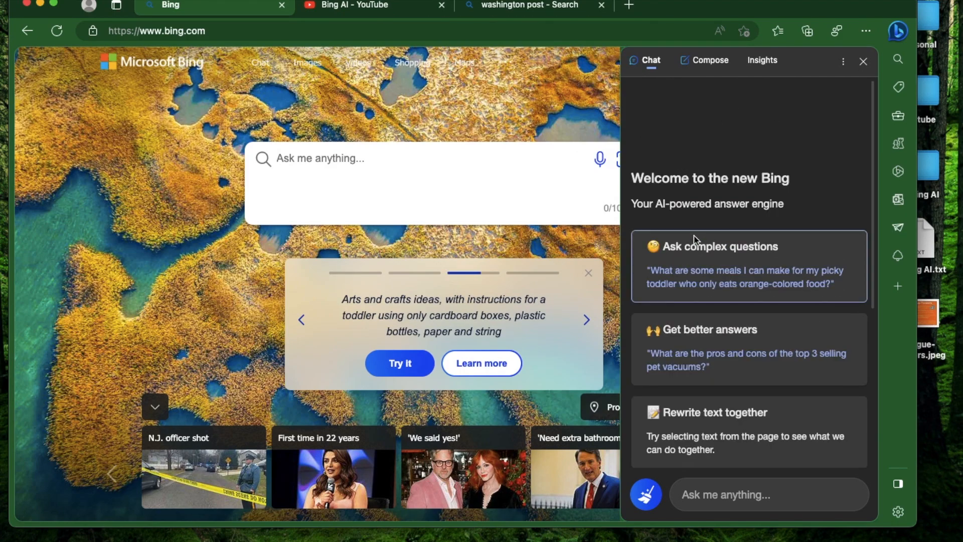
{"action": "scroll", "scroll_direction": "down", "scroll_amount": 3}
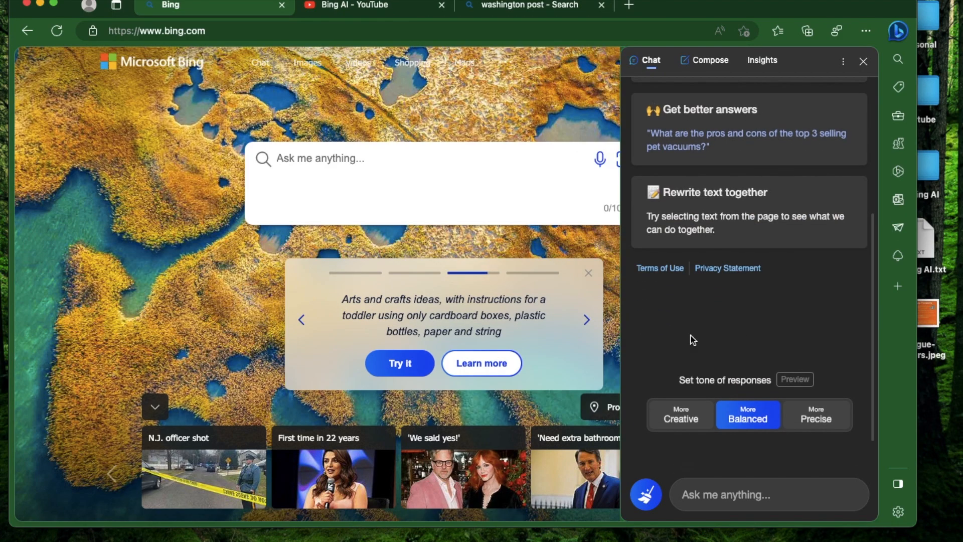
{"action": "left_click", "coordinate": [372, 6]}
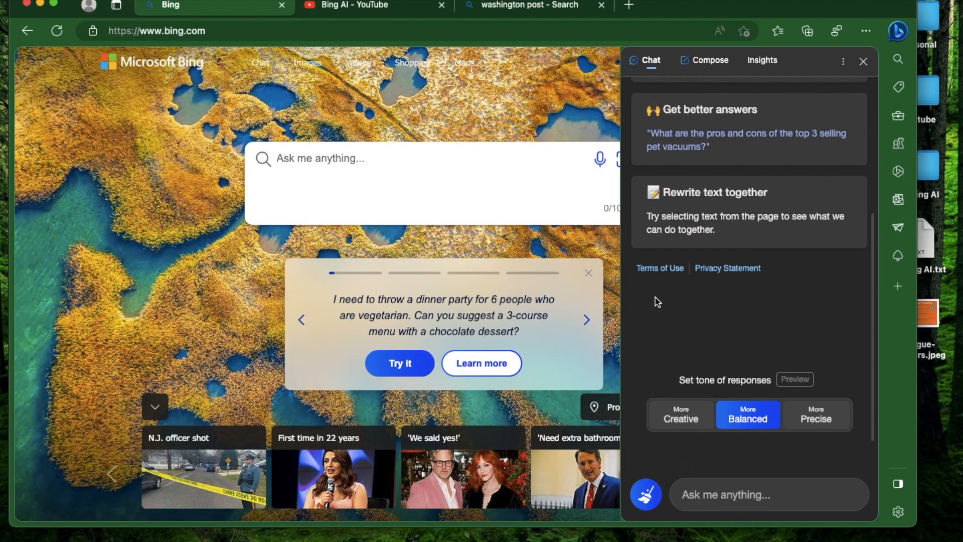
{"action": "mouse_move", "coordinate": [659, 268]}
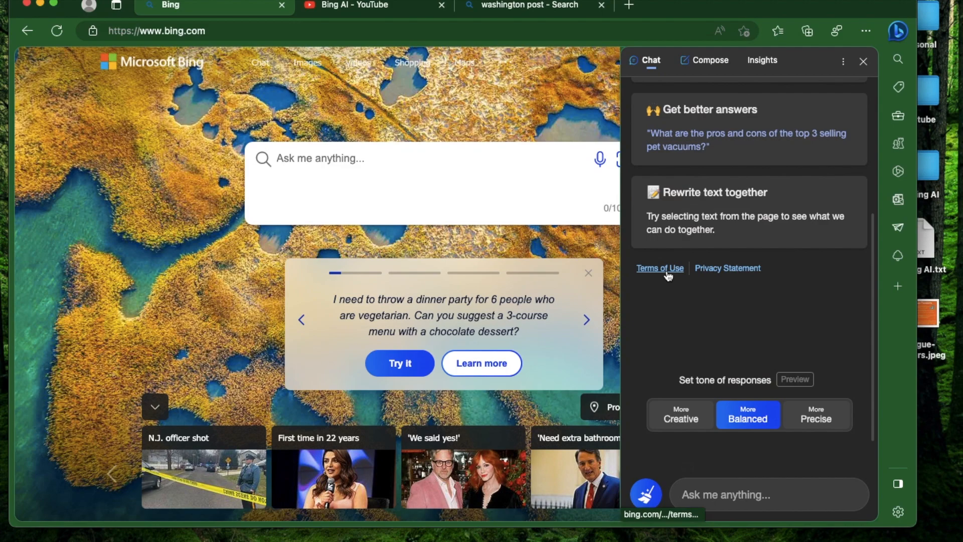
{"action": "left_click", "coordinate": [659, 268]}
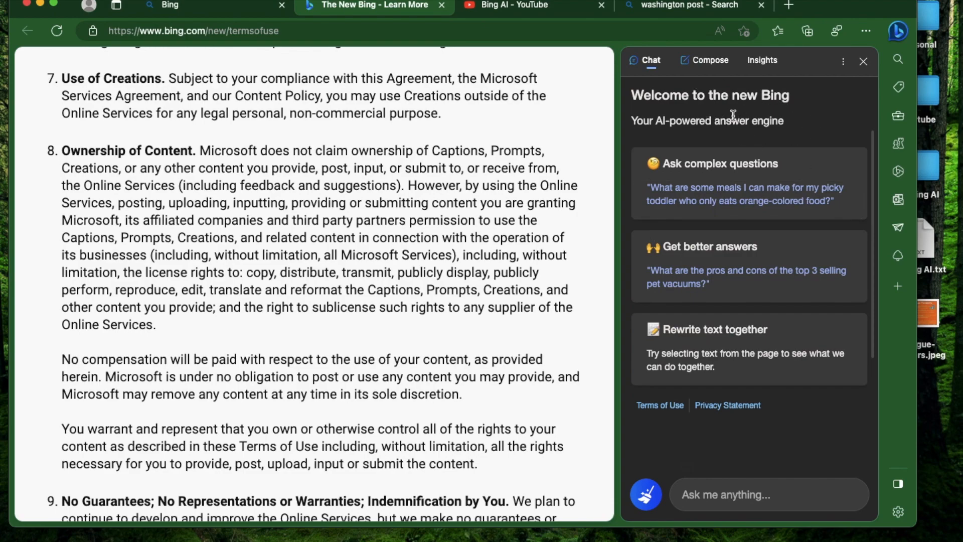
- Select passages such as 'the license rights' on the Terms page, then close that tab
{"action": "left_click_drag", "start_coordinate": [122, 272], "coordinate": [225, 272]}
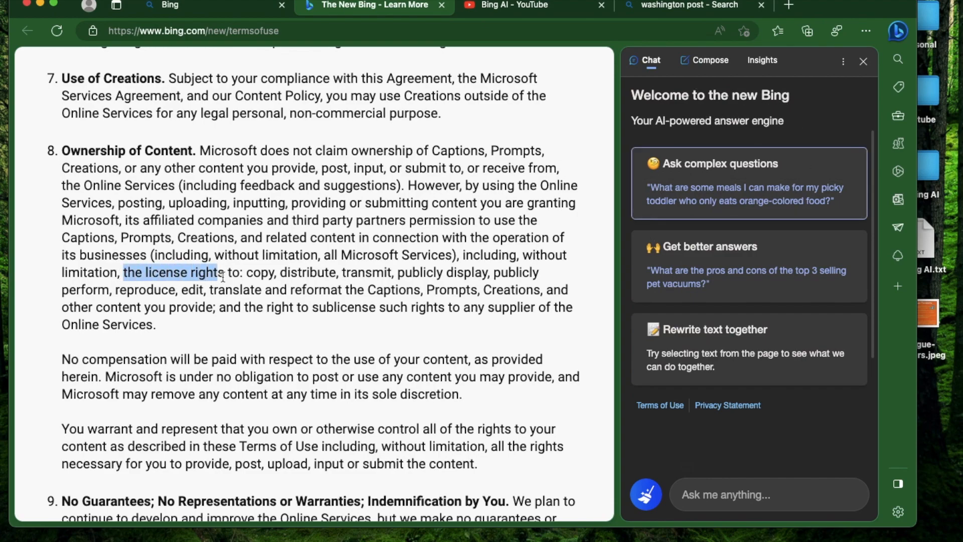
{"action": "double_click", "coordinate": [169, 272]}
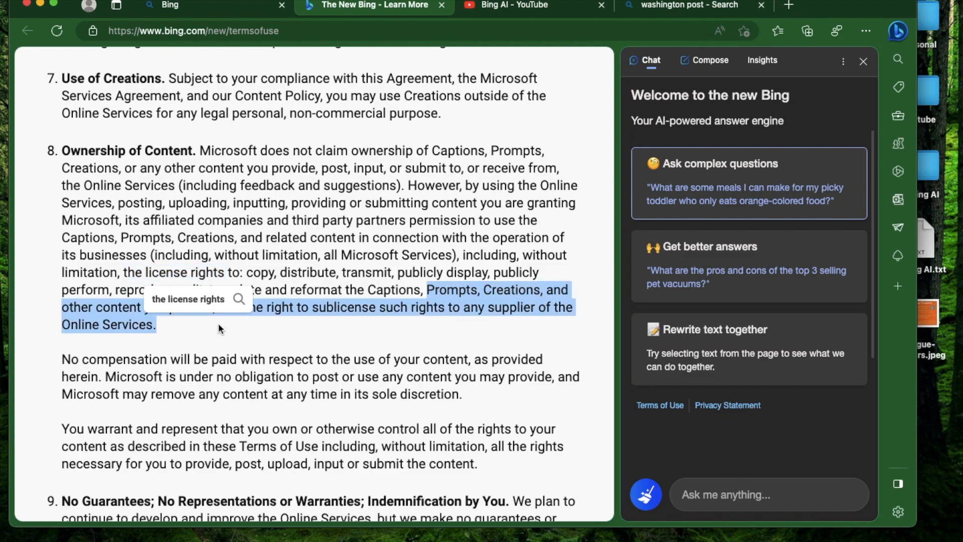
{"action": "left_click_drag", "start_coordinate": [221, 328], "coordinate": [479, 509]}
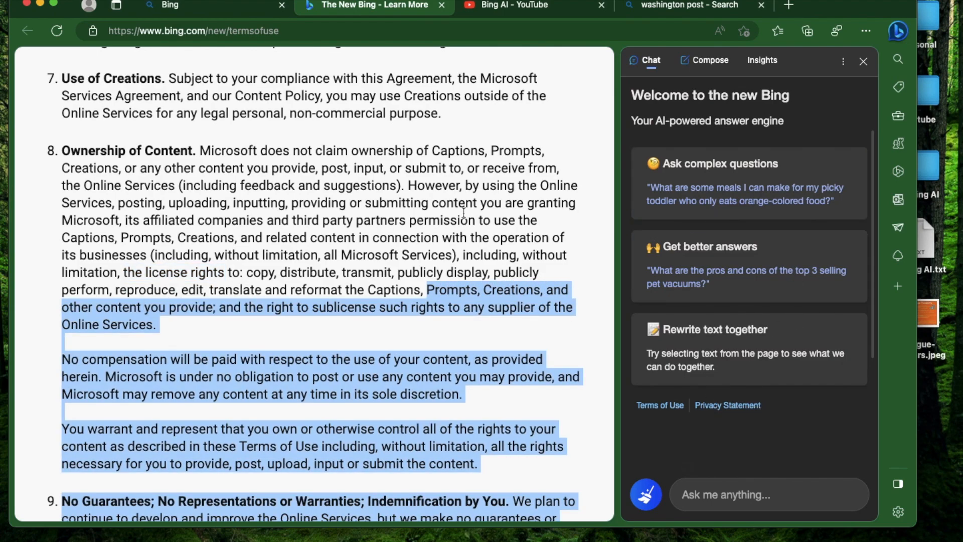
{"action": "left_click", "coordinate": [587, 271]}
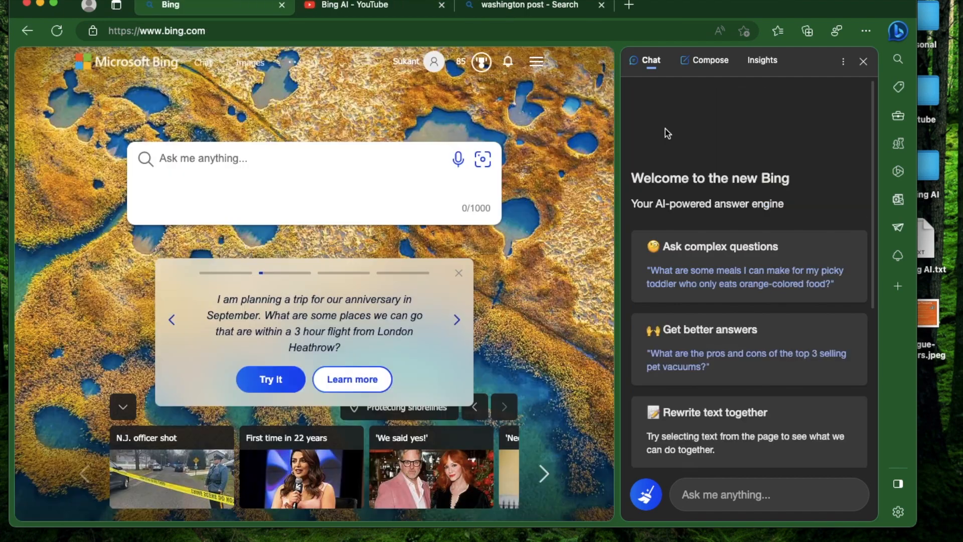
- In Compose, request a professional email to the boss explaining the need for a week off
{"action": "left_click", "coordinate": [710, 60]}
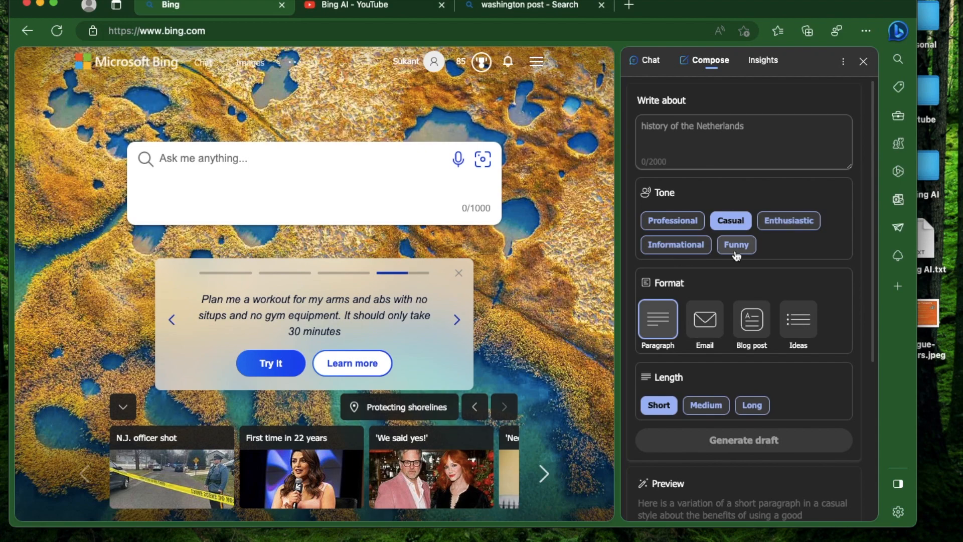
{"action": "scroll", "scroll_direction": "down", "scroll_amount": 3}
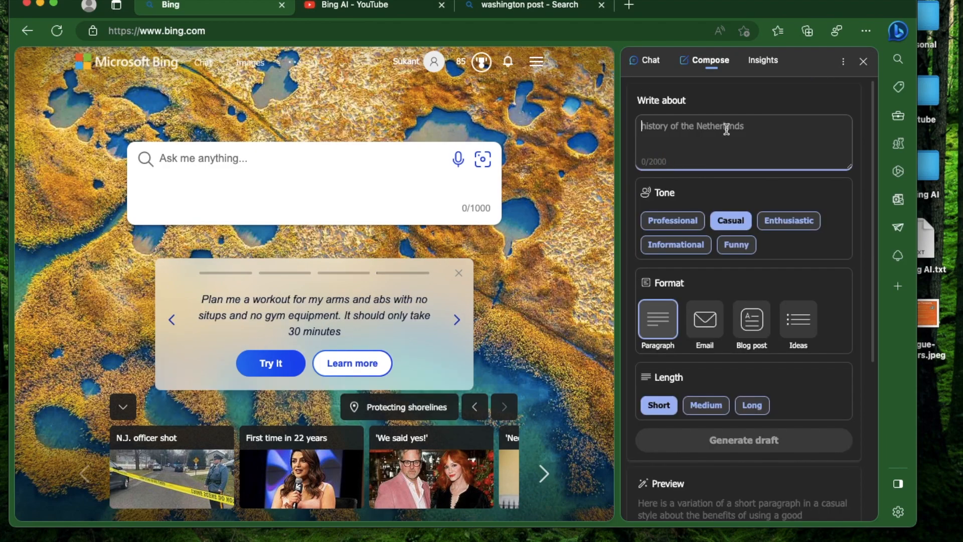
{"action": "left_click", "coordinate": [672, 221]}
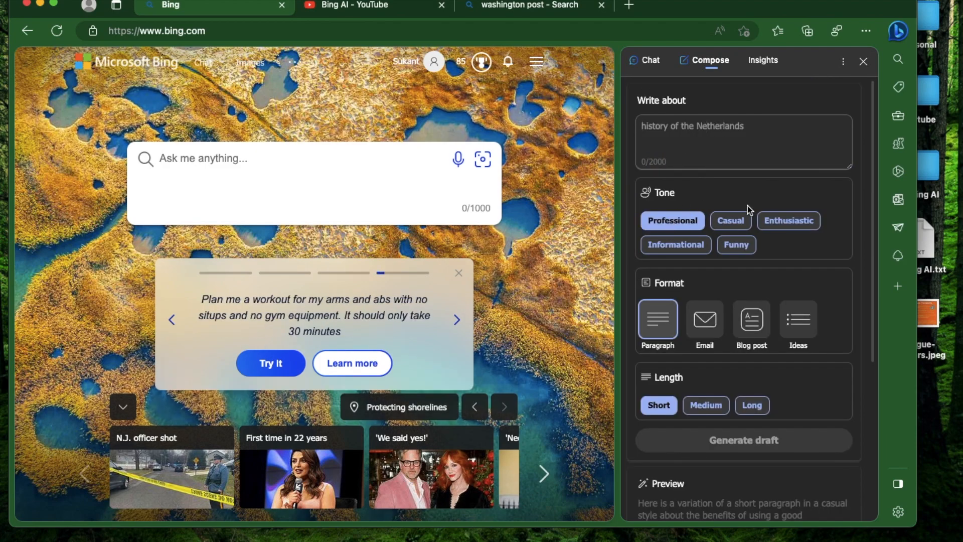
{"action": "left_click", "coordinate": [703, 319]}
{"action": "type", "text": "An to m"}
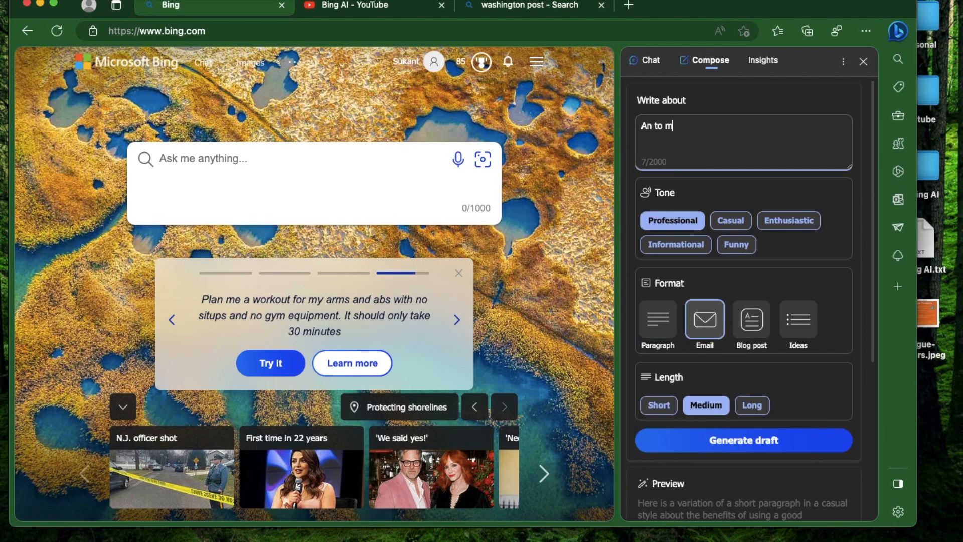
{"action": "type", "text": "y boss explaining why I need to take"}
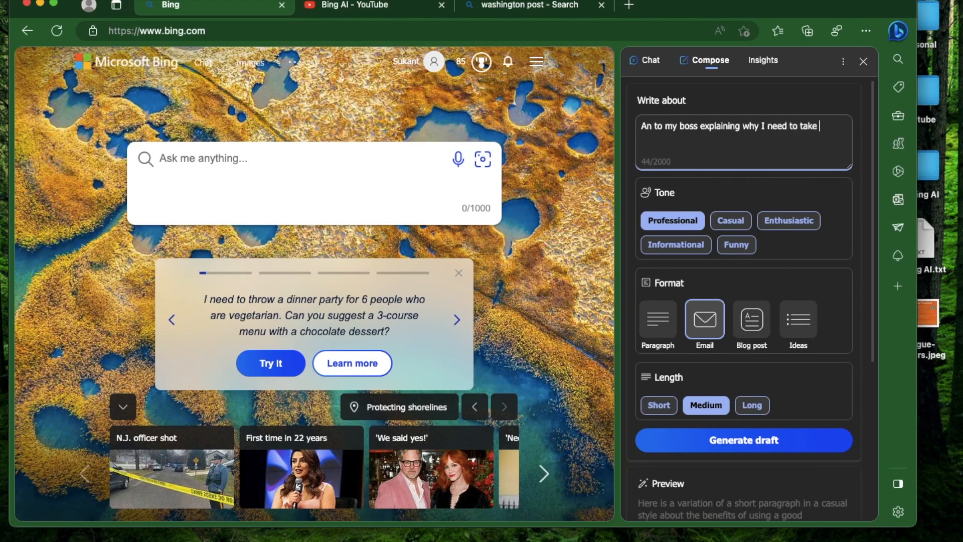
{"action": "type", "text": "a week off"}
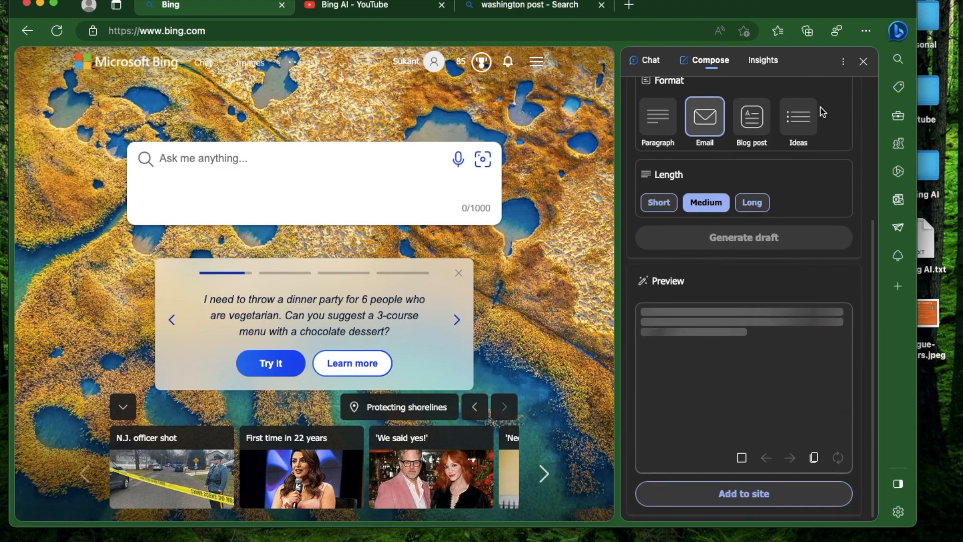
- Insert the generated week-off email into Testing AI.txt and scroll through it
{"action": "left_click", "coordinate": [742, 238]}
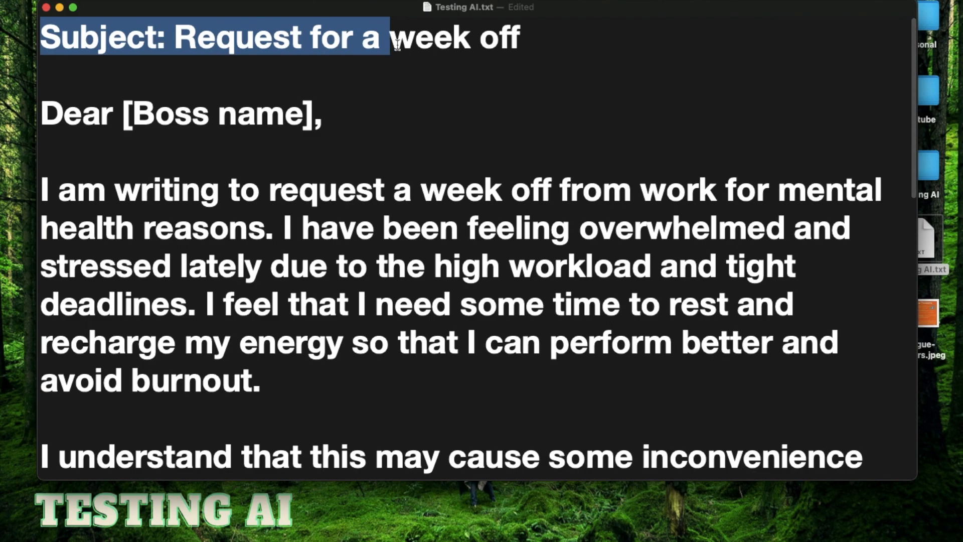
{"action": "scroll", "scroll_direction": "down", "scroll_amount": 3}
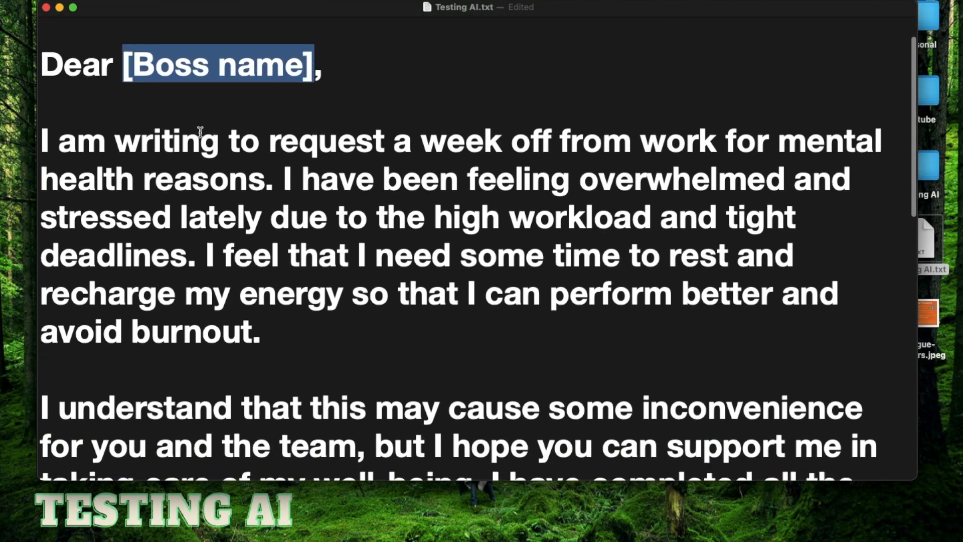
{"action": "mouse_move", "coordinate": [467, 236]}
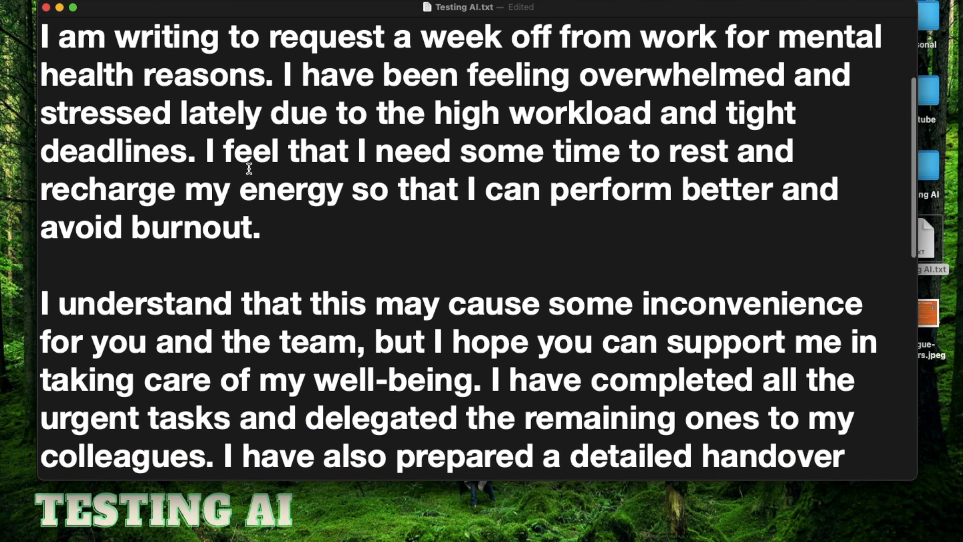
{"action": "scroll", "scroll_direction": "down", "scroll_amount": 3}
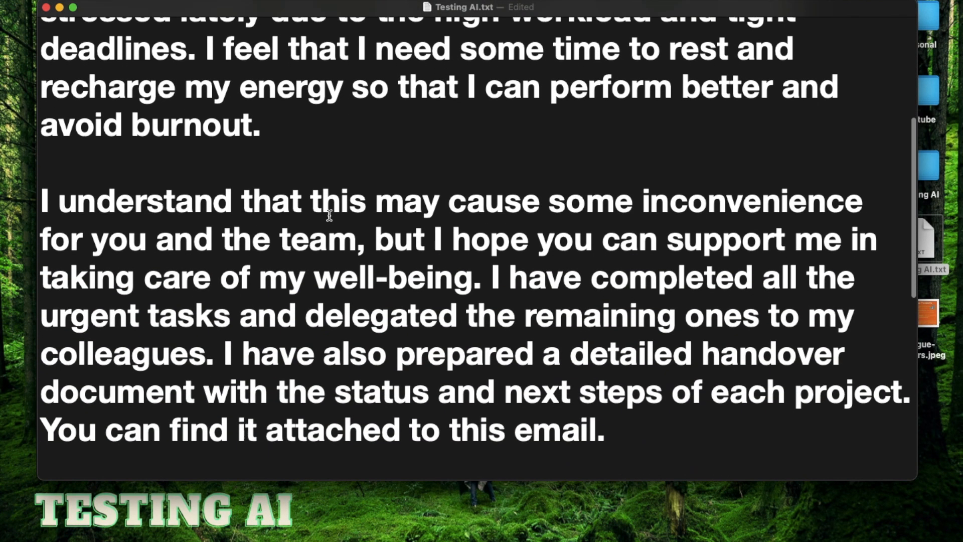
{"action": "scroll", "scroll_direction": "down", "scroll_amount": 3}
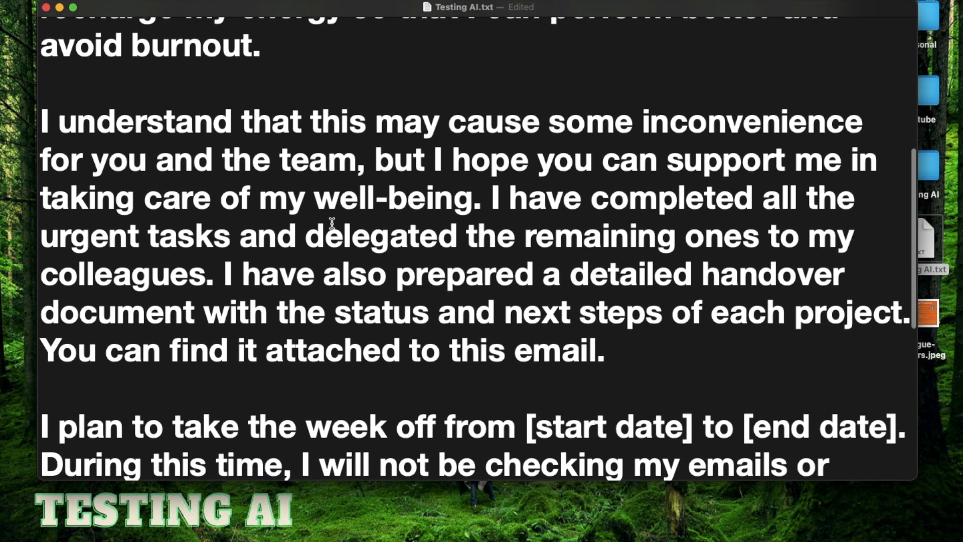
{"action": "scroll", "scroll_direction": "down", "scroll_amount": 3}
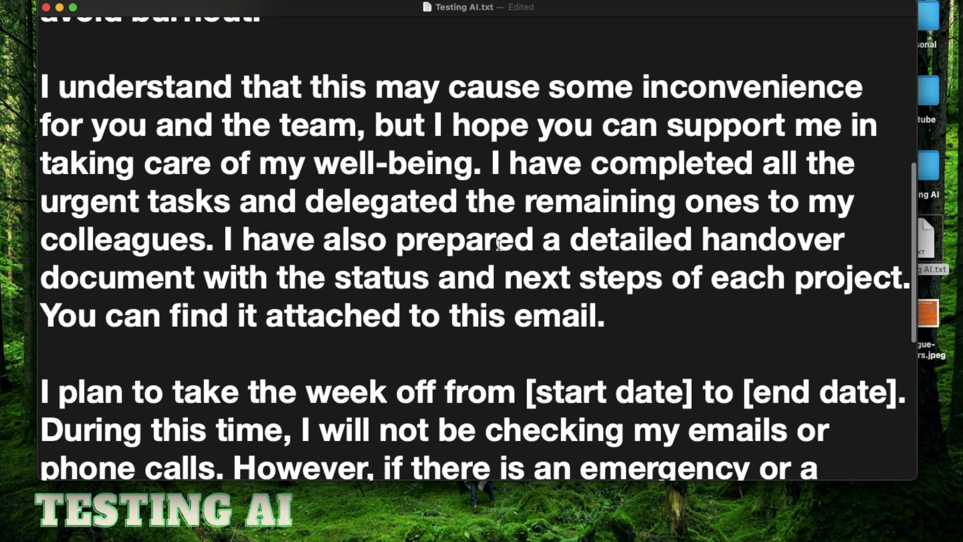
{"action": "scroll", "scroll_direction": "down", "scroll_amount": 3}
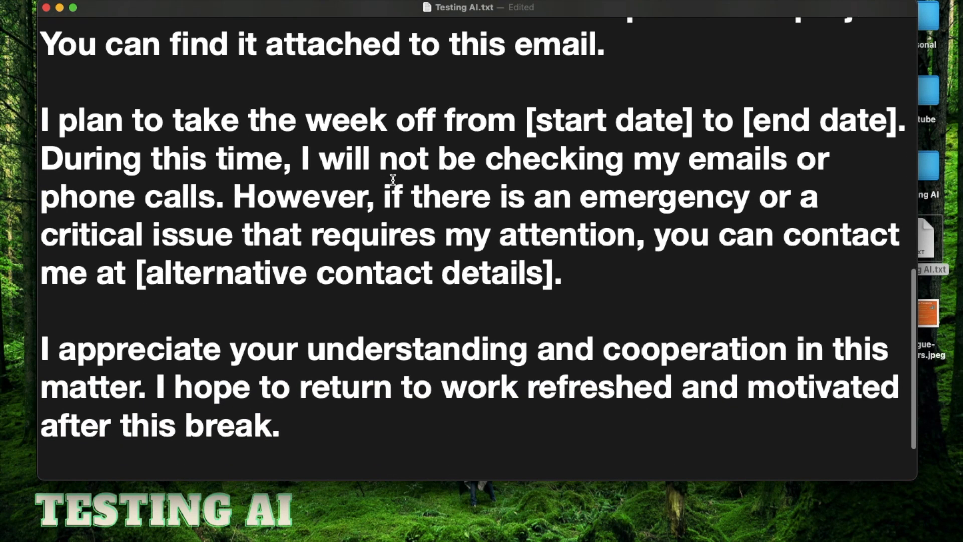
{"action": "mouse_move", "coordinate": [457, 175]}
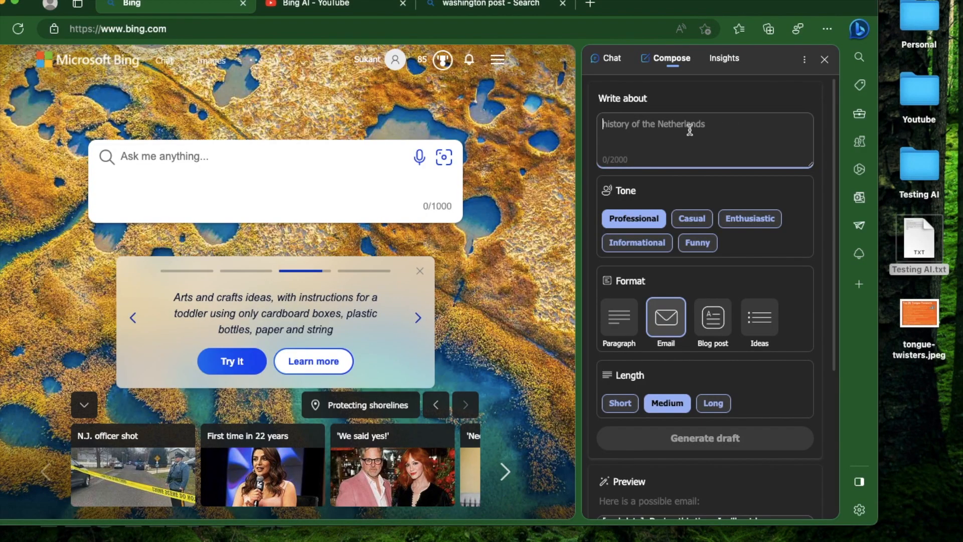
- Enter a new Compose topic and generate a long blog-post draft
{"action": "left_click", "coordinate": [749, 219]}
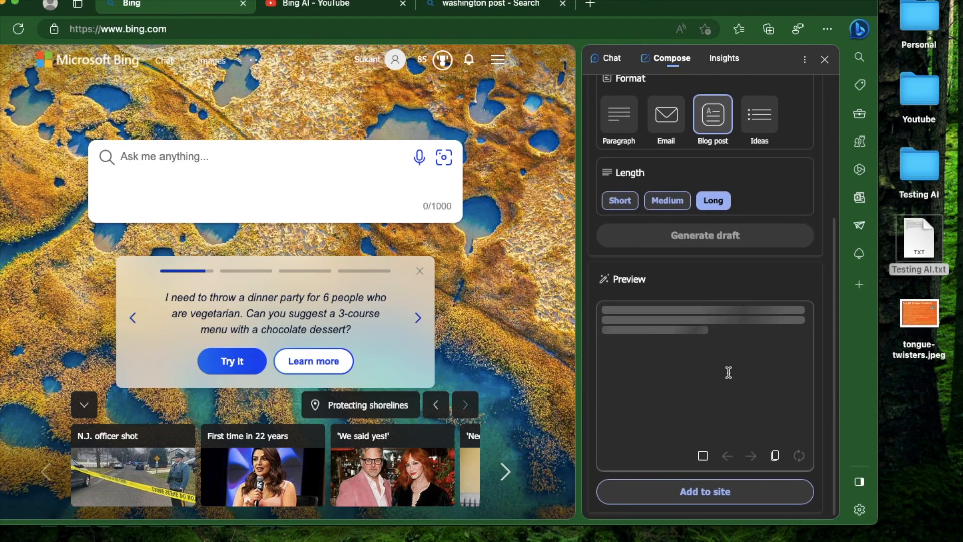
{"action": "left_click", "coordinate": [704, 235]}
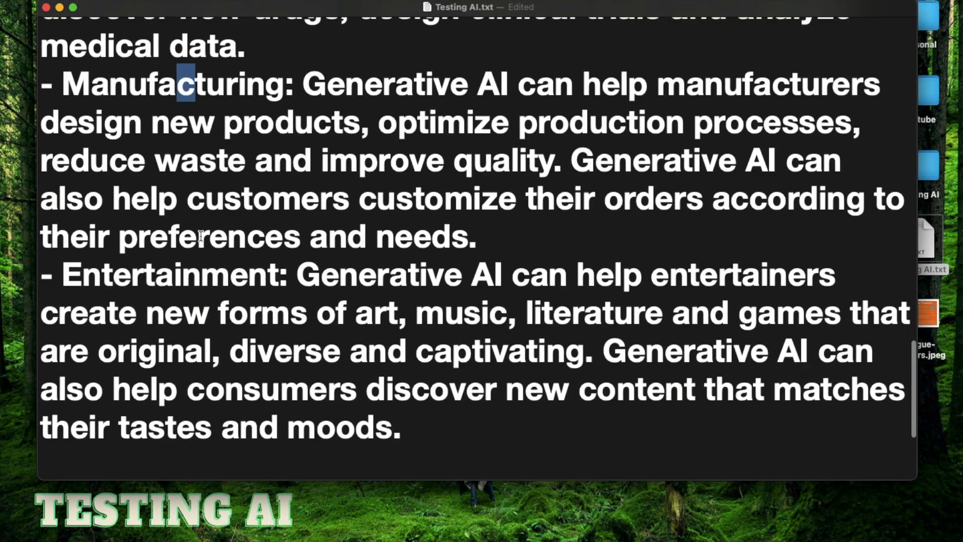
- Scroll through the generative AI blog post in Testing AI.txt
{"action": "scroll", "scroll_direction": "down", "scroll_amount": 3}
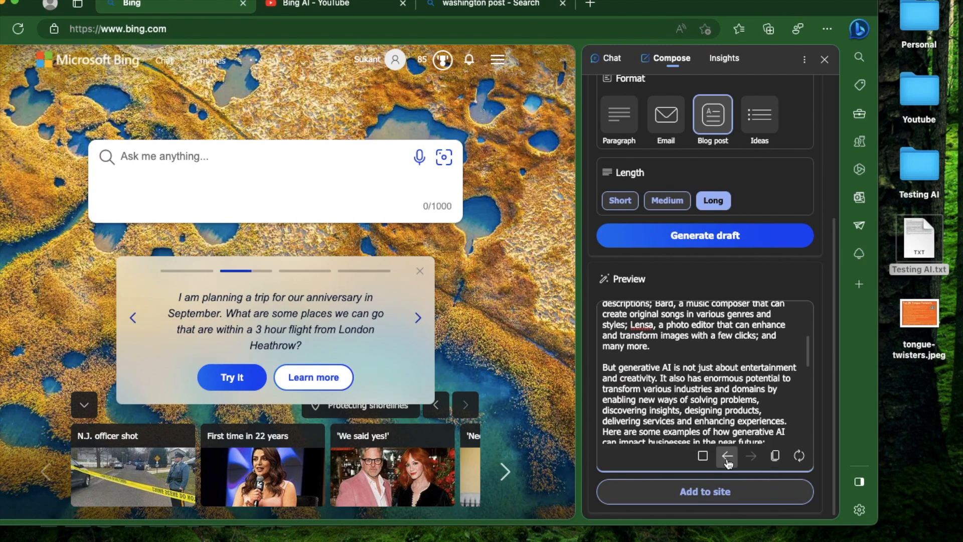
- Go back a draft, change the topic to YouTube videos, and generate a short Ideas list
{"action": "left_click", "coordinate": [727, 456]}
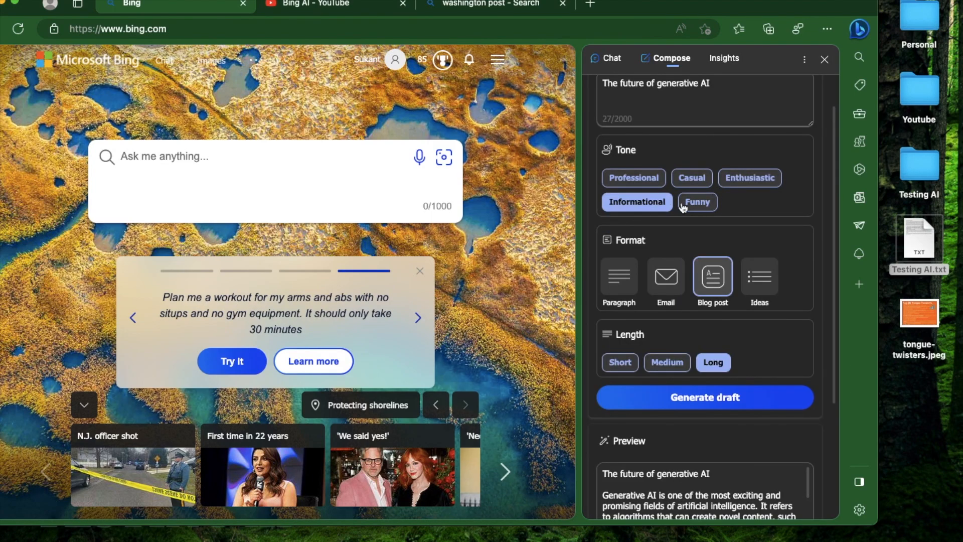
{"action": "left_click", "coordinate": [759, 277]}
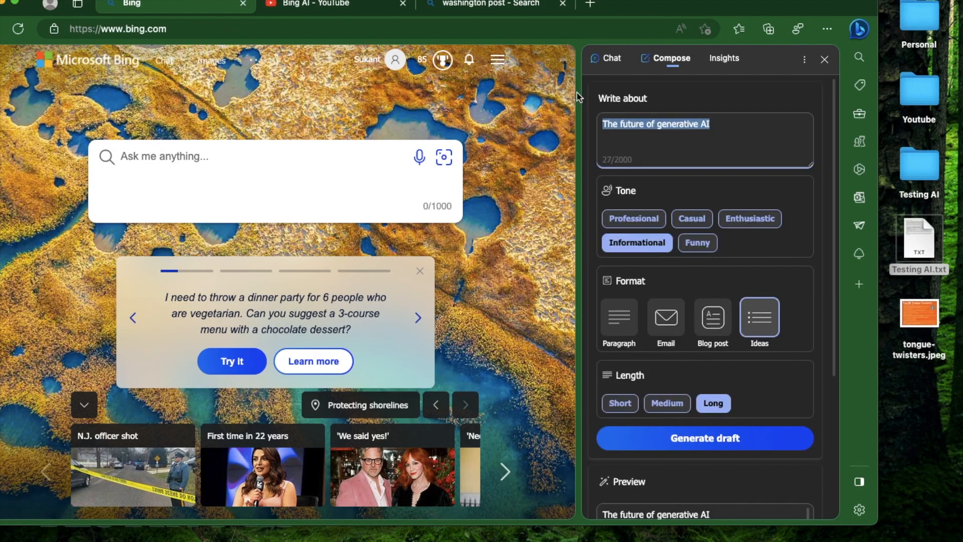
{"action": "type", "text": "Youtube v"}
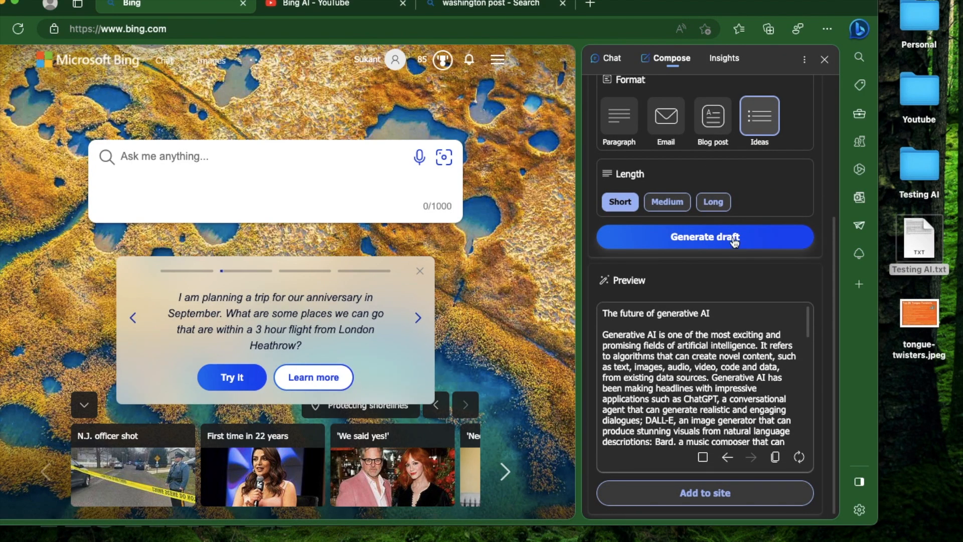
{"action": "left_click", "coordinate": [704, 237]}
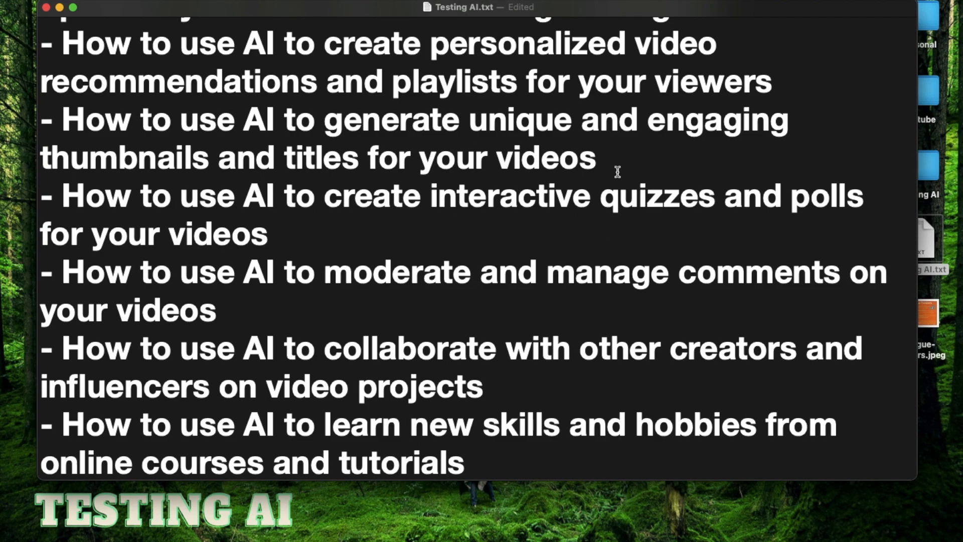
{"action": "mouse_move", "coordinate": [529, 240]}
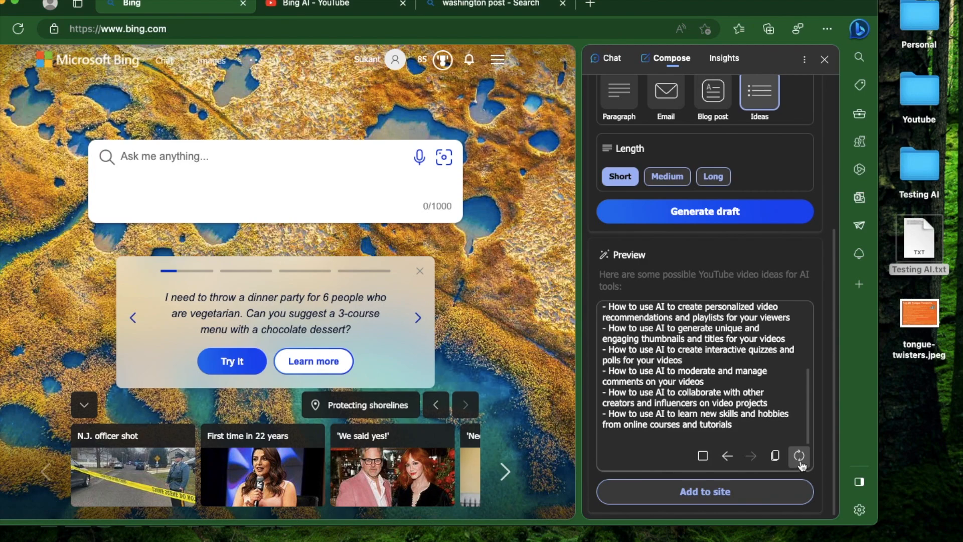
- Regenerate the YouTube video ideas as a medium-length list
{"action": "left_click", "coordinate": [799, 456]}
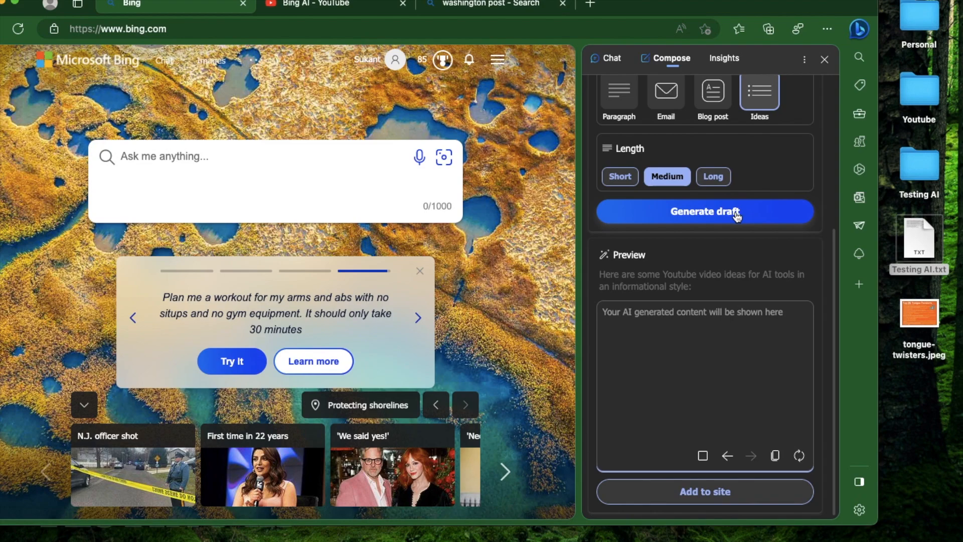
{"action": "left_click", "coordinate": [704, 211]}
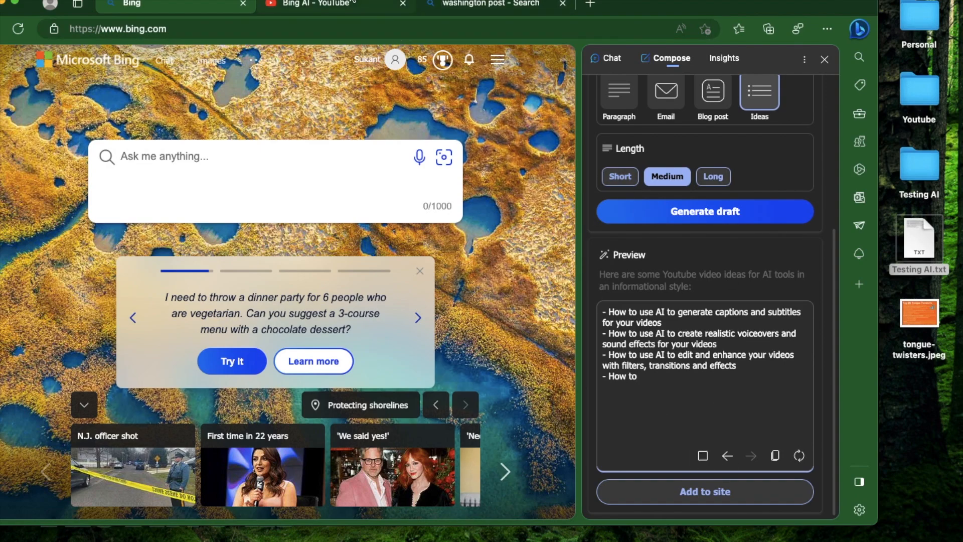
- Open the Bing chat beginners tutorial video and start a comment below it
{"action": "left_click", "coordinate": [334, 3]}
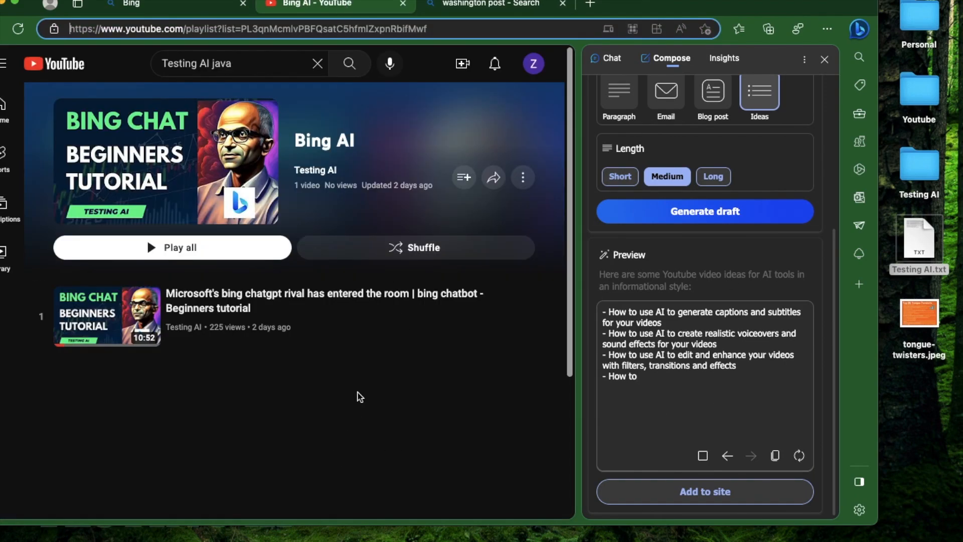
{"action": "left_click", "coordinate": [326, 301]}
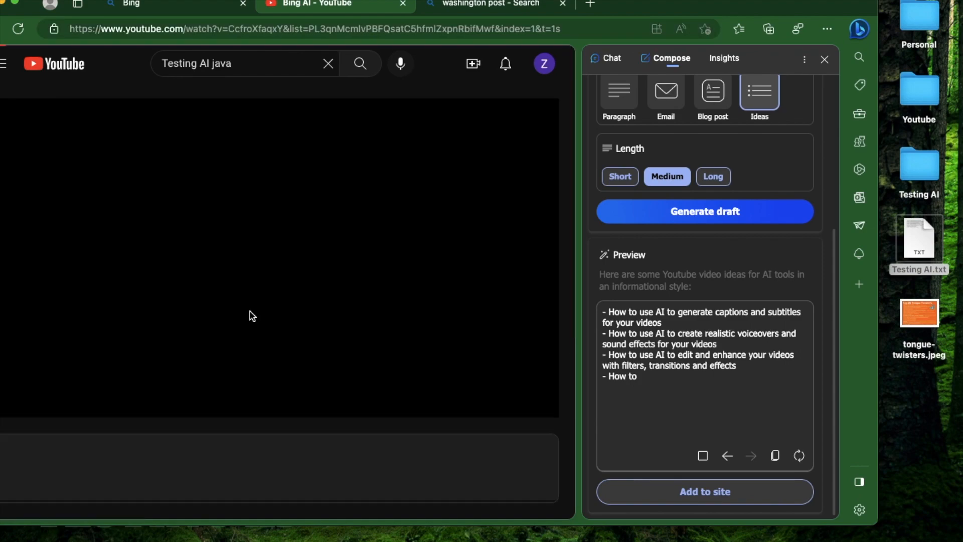
{"action": "left_click", "coordinate": [251, 258]}
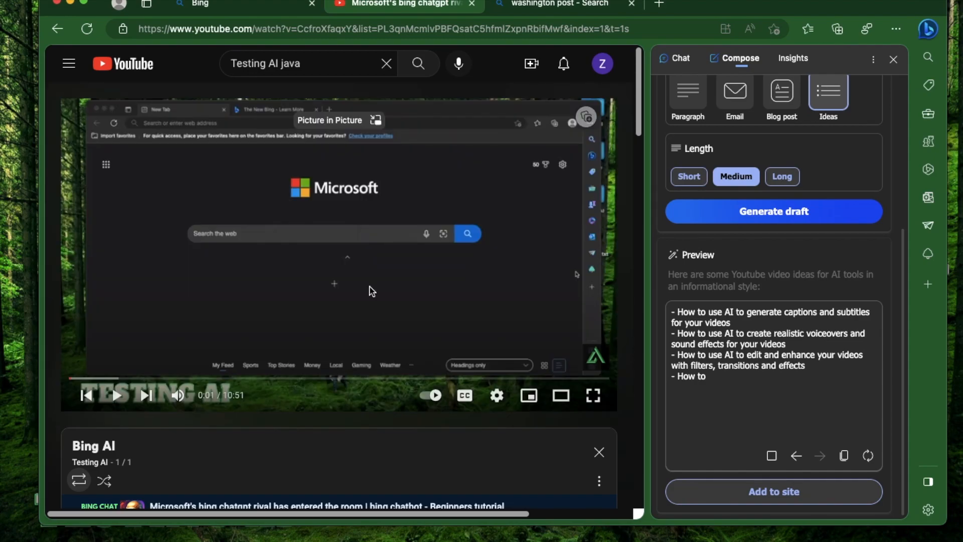
{"action": "scroll", "scroll_direction": "down", "scroll_amount": 3}
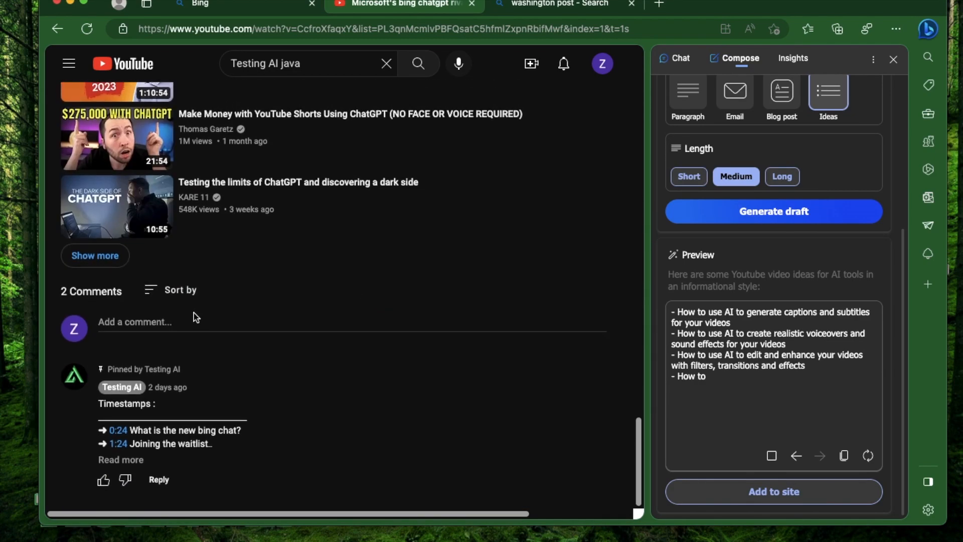
{"action": "left_click", "coordinate": [184, 321]}
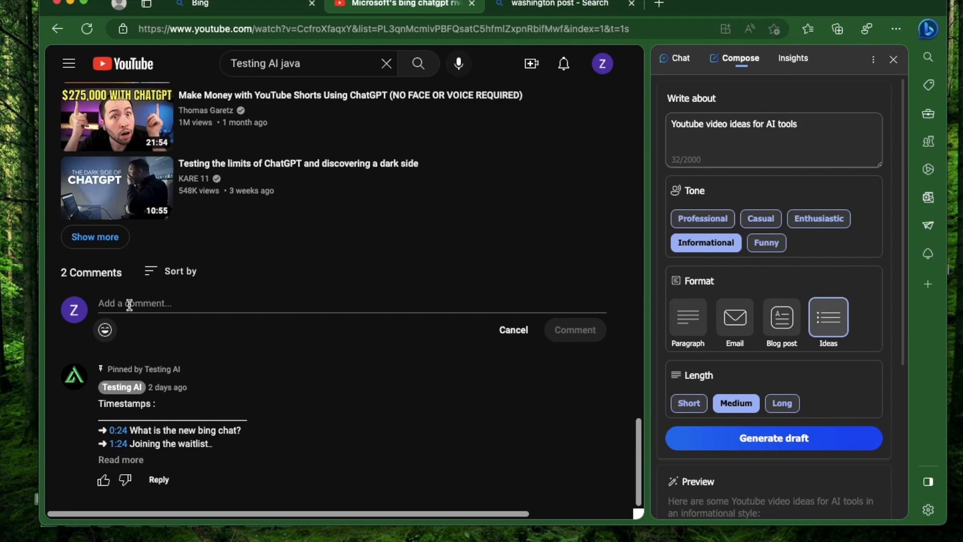
- Replace the Compose topic with the importance of a microphone in making YouTube videos
{"action": "type", "text": "history of the Netherlands"}
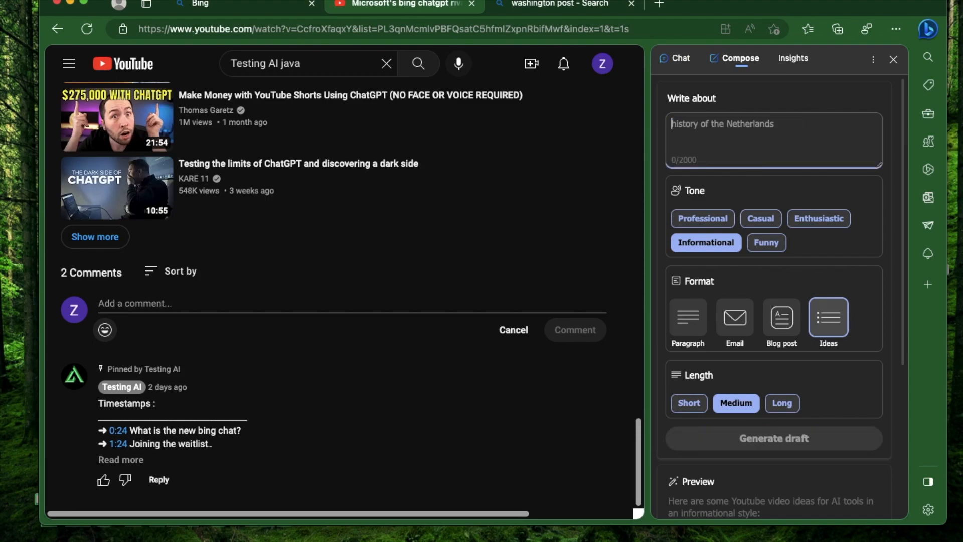
{"action": "type", "text": "The impor"}
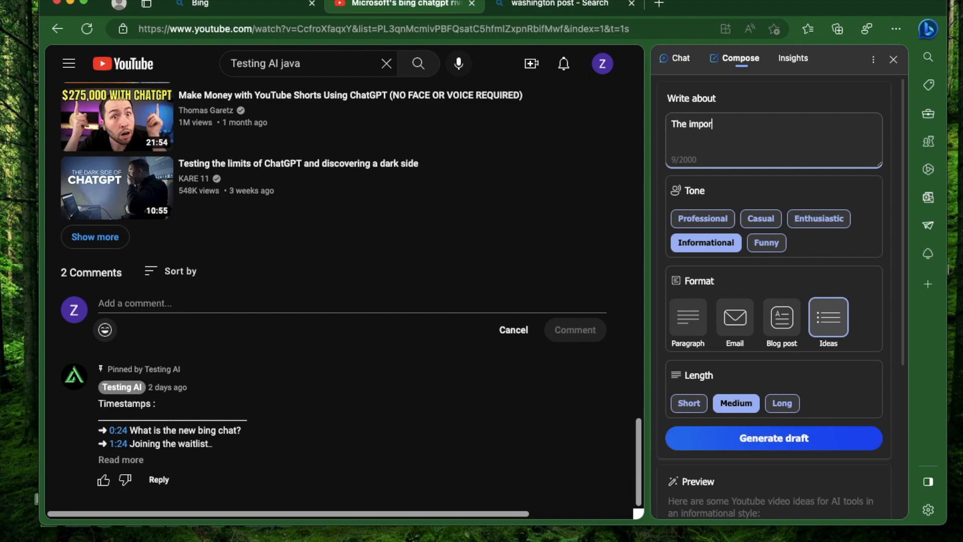
{"action": "type", "text": "tance o a good mi"}
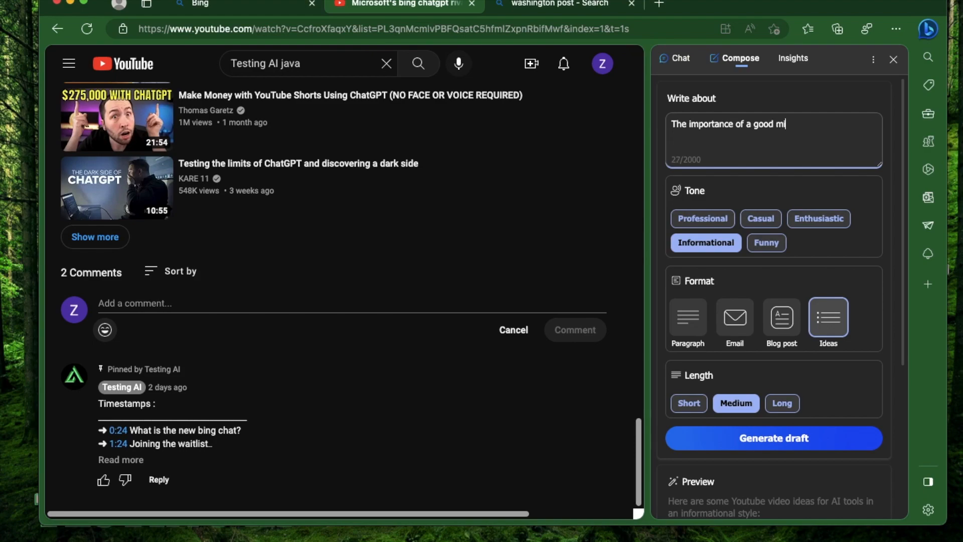
{"action": "type", "text": "crophone in"}
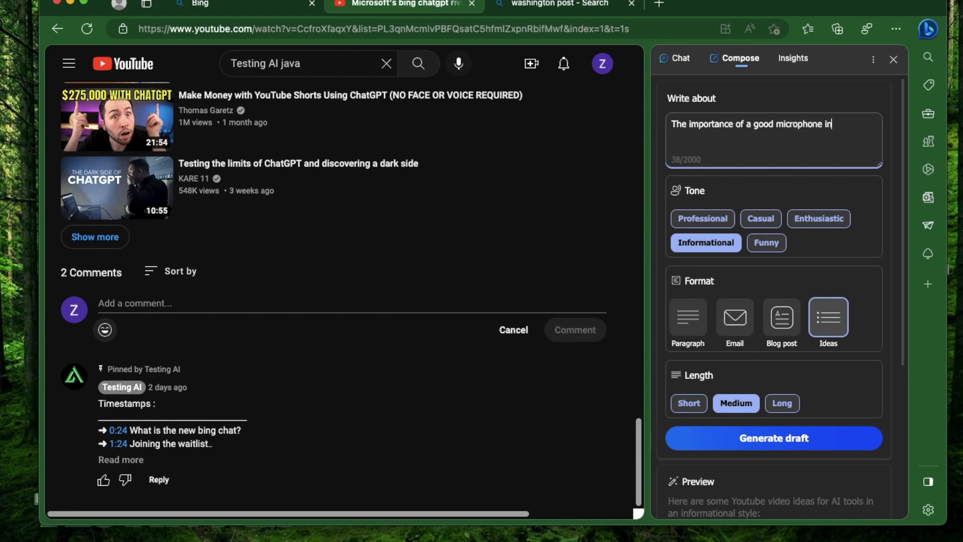
{"action": "type", "text": "making youtube videos"}
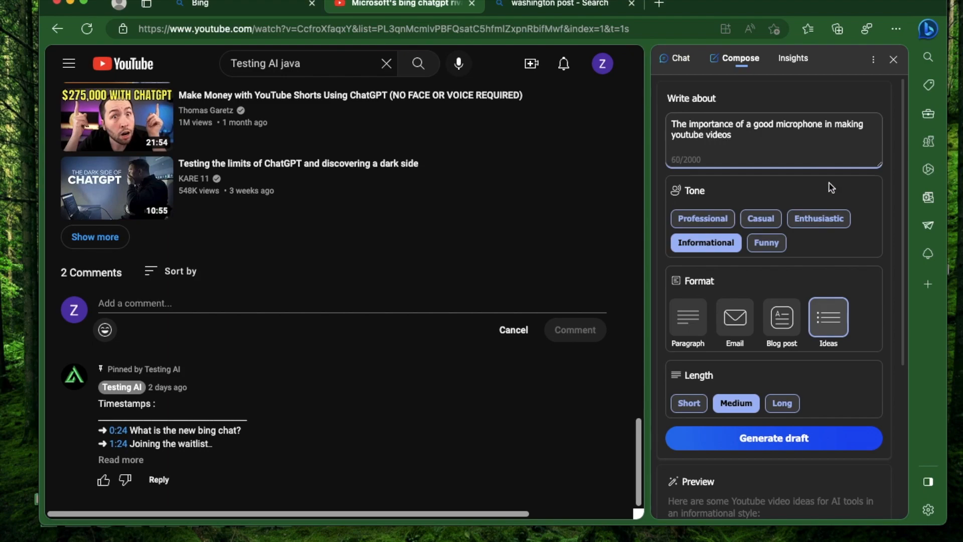
{"action": "left_click", "coordinate": [687, 317]}
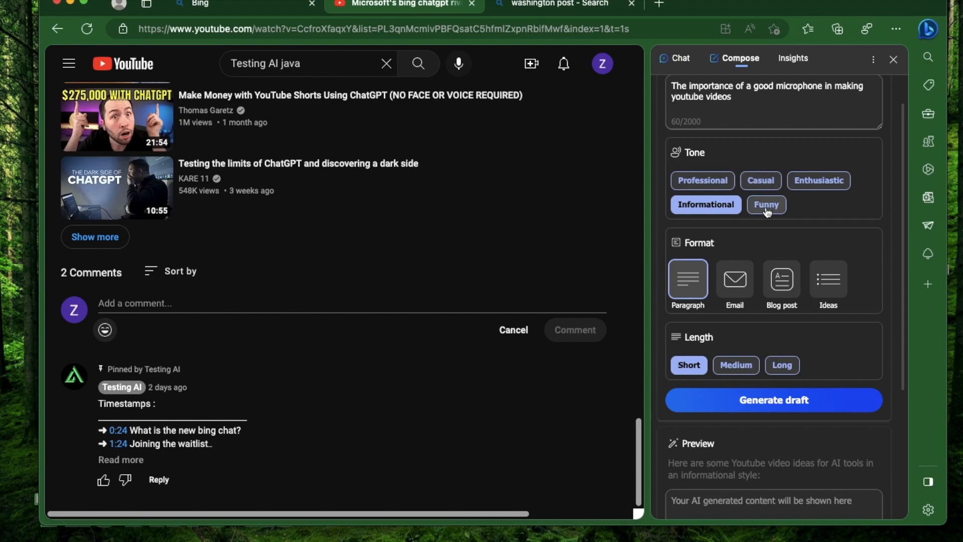
{"action": "scroll", "scroll_direction": "down", "scroll_amount": 3}
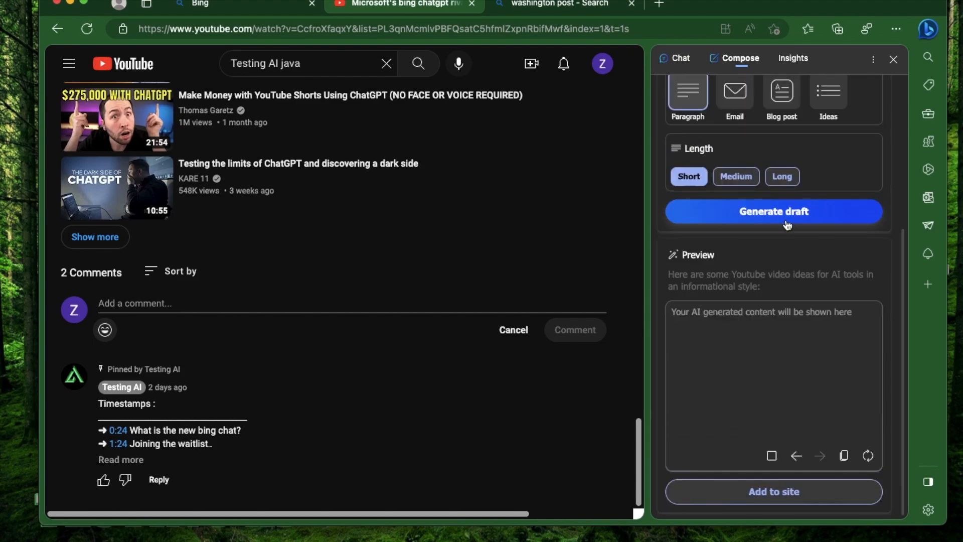
- Insert a Bing-generated funny microphone paragraph as a YouTube comment, adding '- Generated by Bing Sidebar'
{"action": "left_click", "coordinate": [774, 211]}
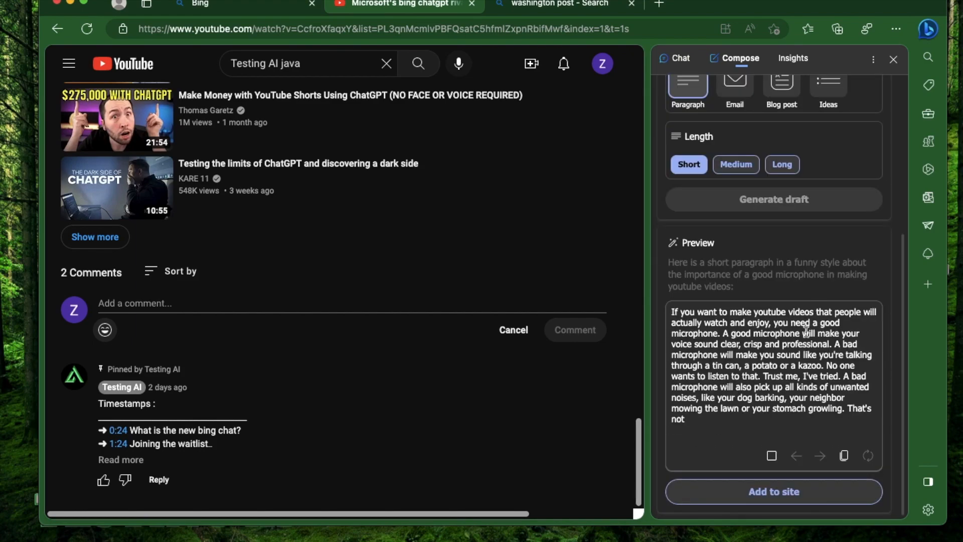
{"action": "scroll", "scroll_direction": "down", "scroll_amount": 3}
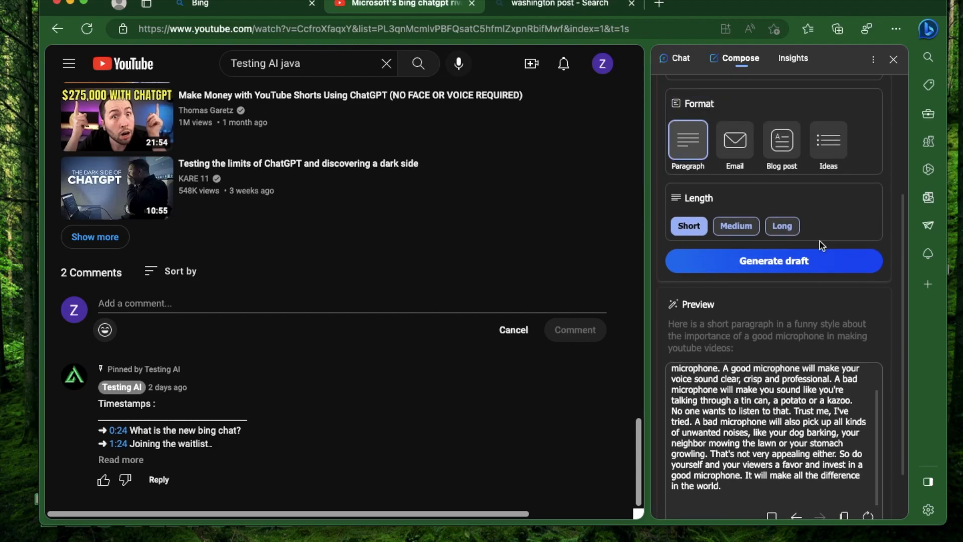
{"action": "scroll", "scroll_direction": "down", "scroll_amount": 3}
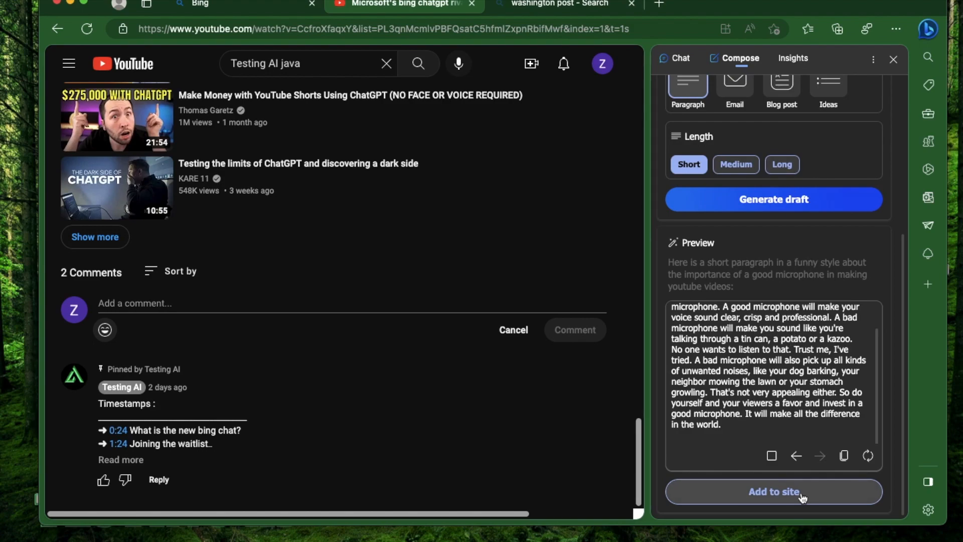
{"action": "left_click", "coordinate": [773, 491]}
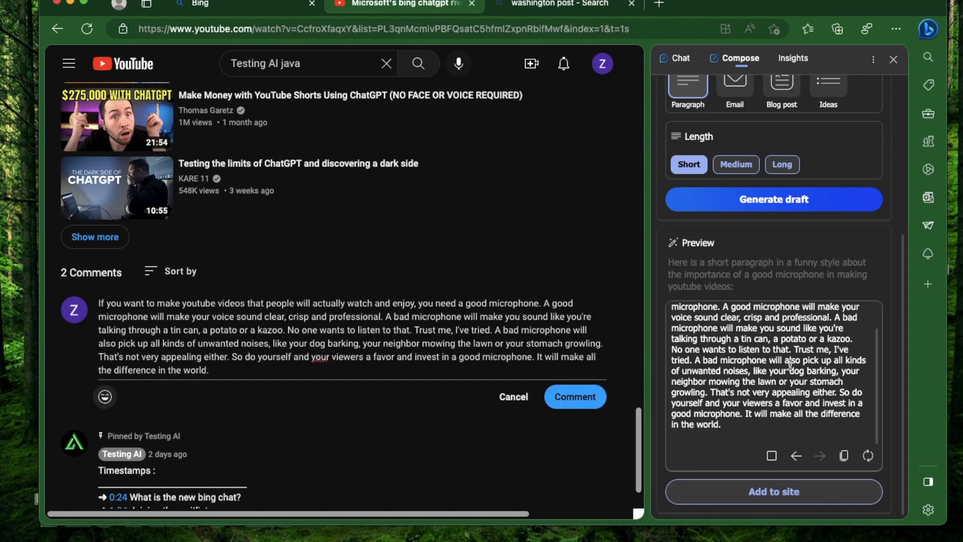
{"action": "type", "text": "- Generated by Bing Sidebar"}
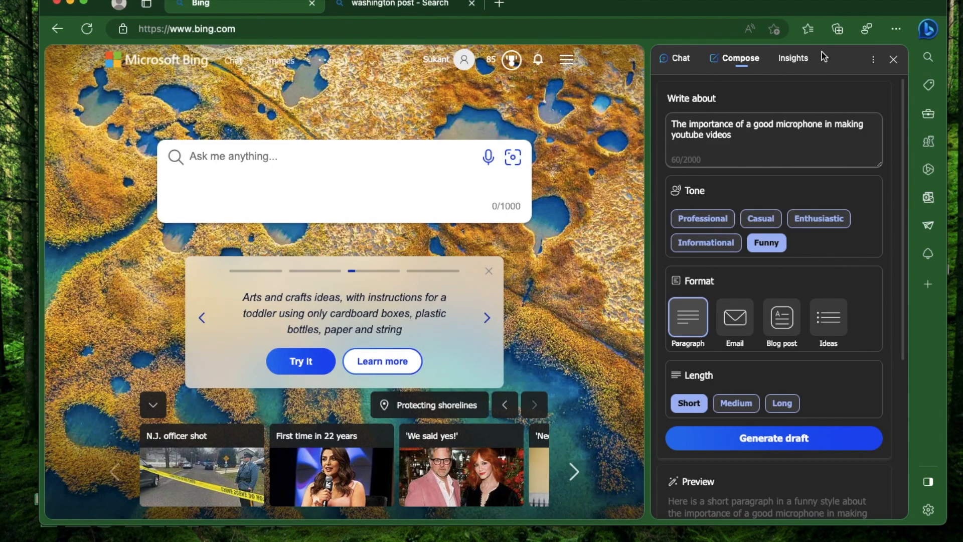
- With Insights open, search Bing for New York Times, then for 'silicon valley bank'
{"action": "left_click", "coordinate": [793, 57]}
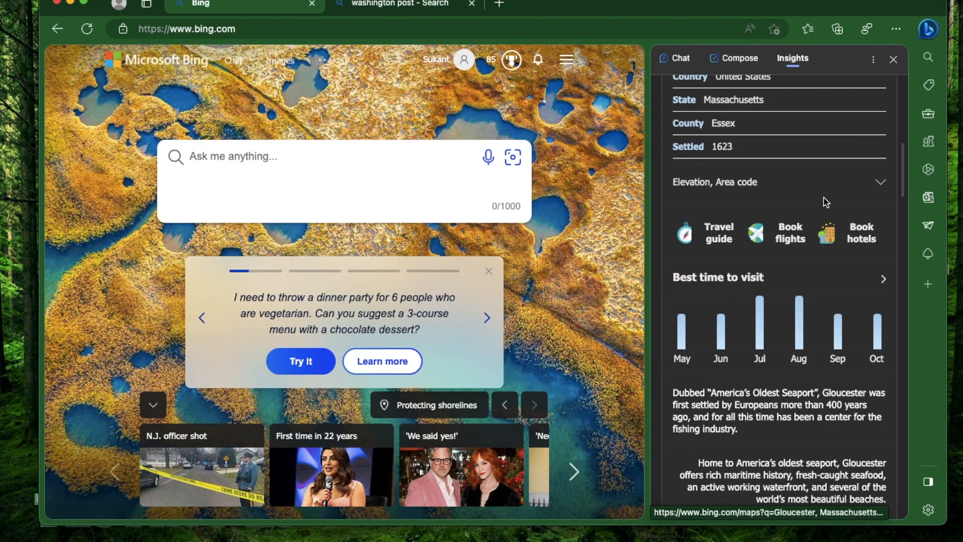
{"action": "type", "text": "newyo"}
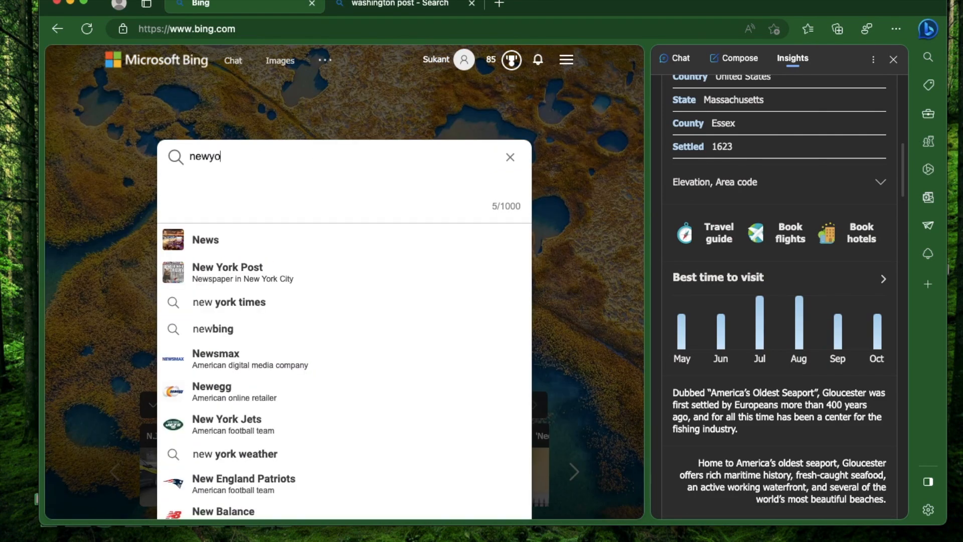
{"action": "left_click", "coordinate": [228, 301]}
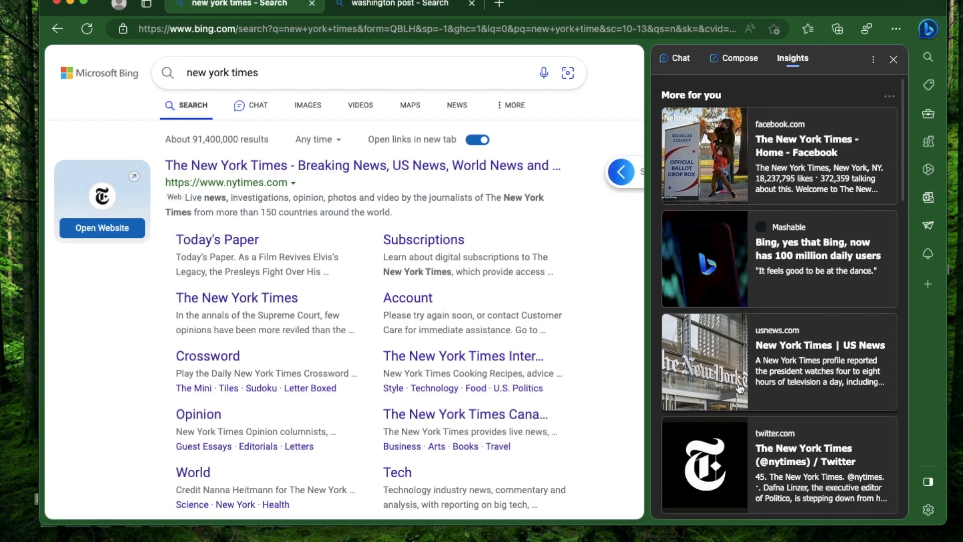
{"action": "left_click", "coordinate": [221, 72]}
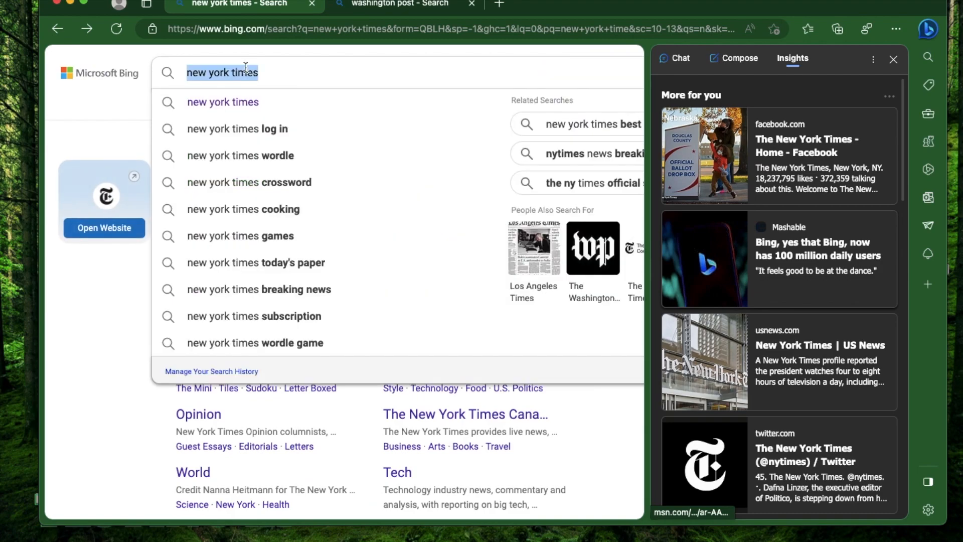
{"action": "type", "text": "silicon valley bank"}
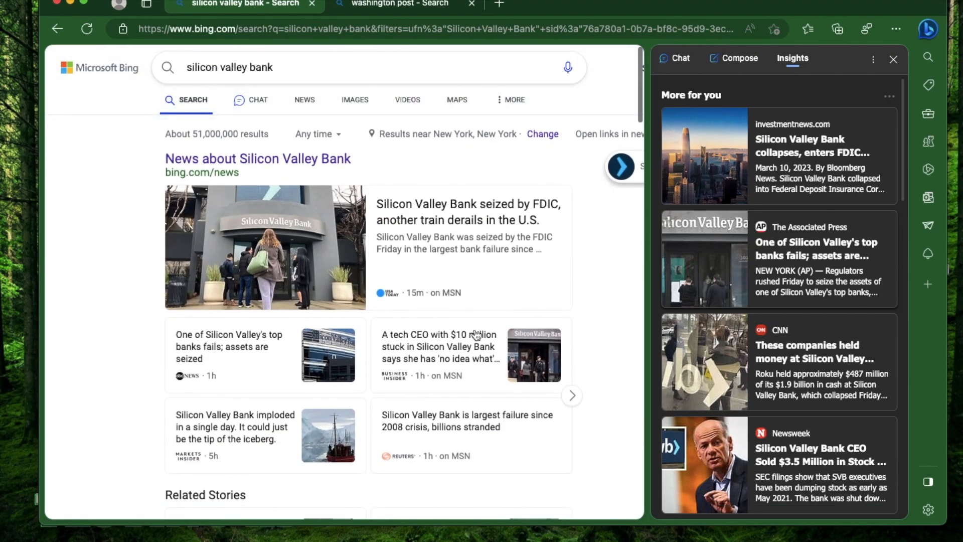
- Open the ABC News SVB failure article and expand the Insights answer on selling $21 billion bonds
{"action": "scroll", "scroll_direction": "down", "scroll_amount": 3}
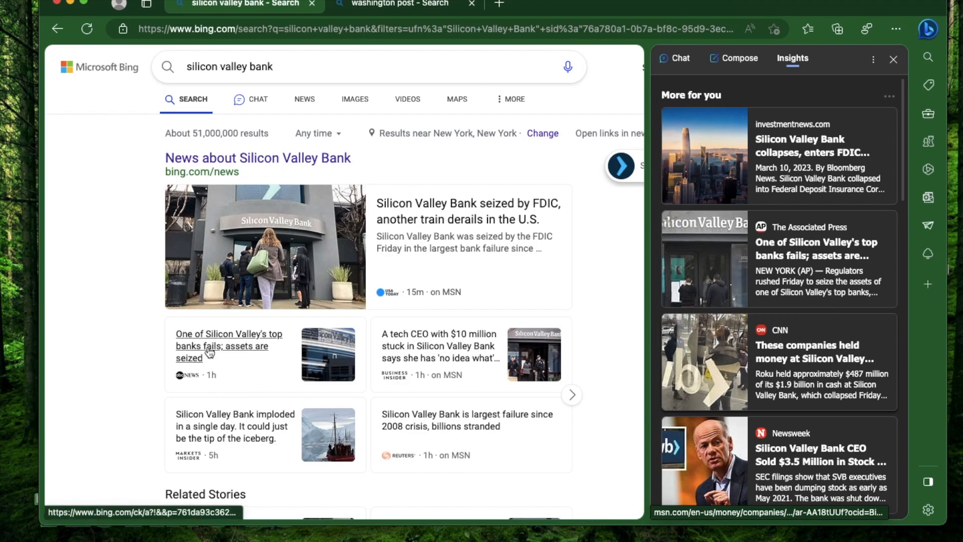
{"action": "left_click", "coordinate": [229, 345]}
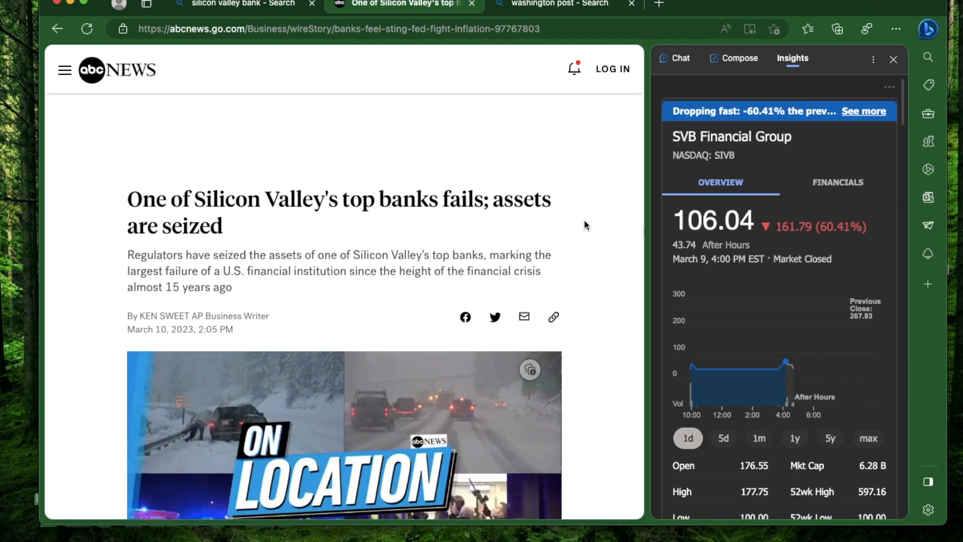
{"action": "scroll", "scroll_direction": "down", "scroll_amount": 3}
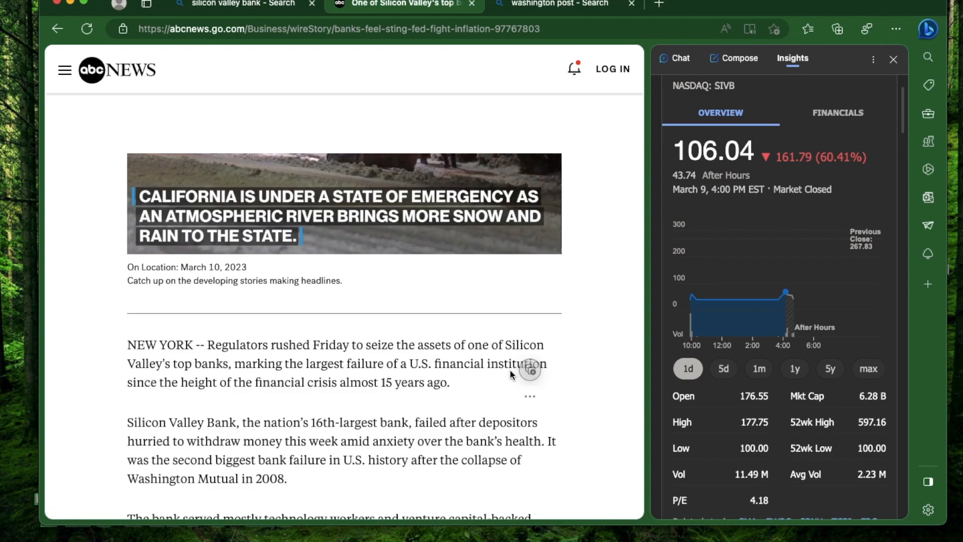
{"action": "scroll", "scroll_direction": "down", "scroll_amount": 3}
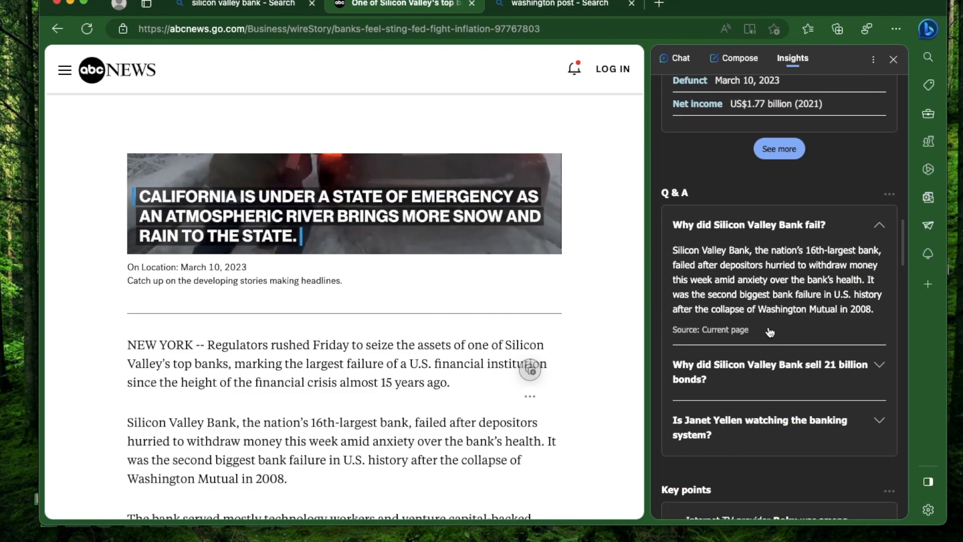
{"action": "scroll", "scroll_direction": "down", "scroll_amount": 3}
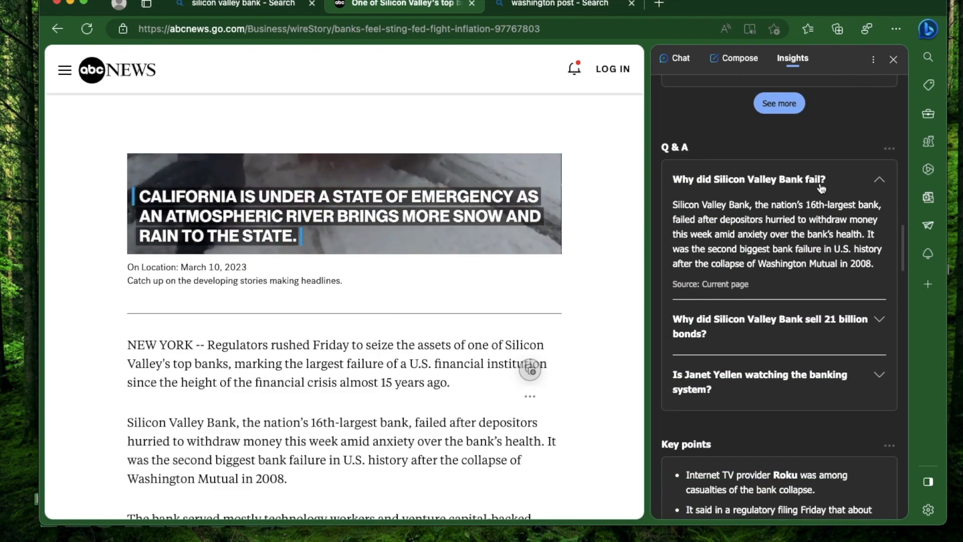
{"action": "left_click", "coordinate": [771, 325]}
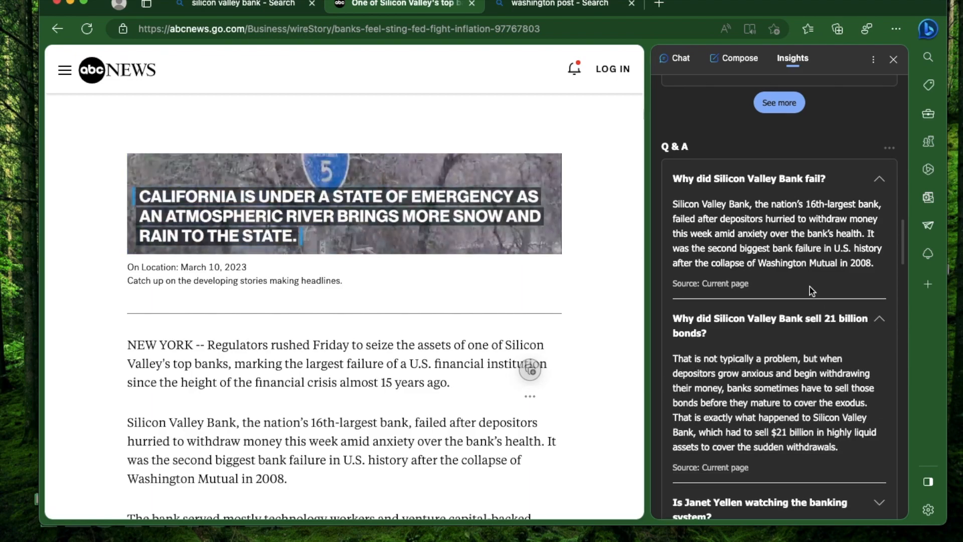
{"action": "scroll", "scroll_direction": "down", "scroll_amount": 3}
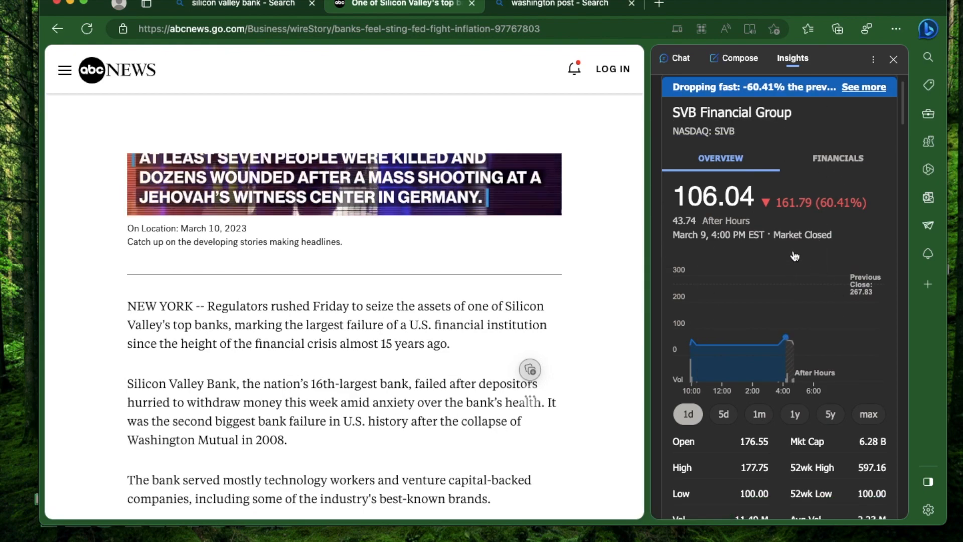
{"action": "mouse_move", "coordinate": [805, 276]}
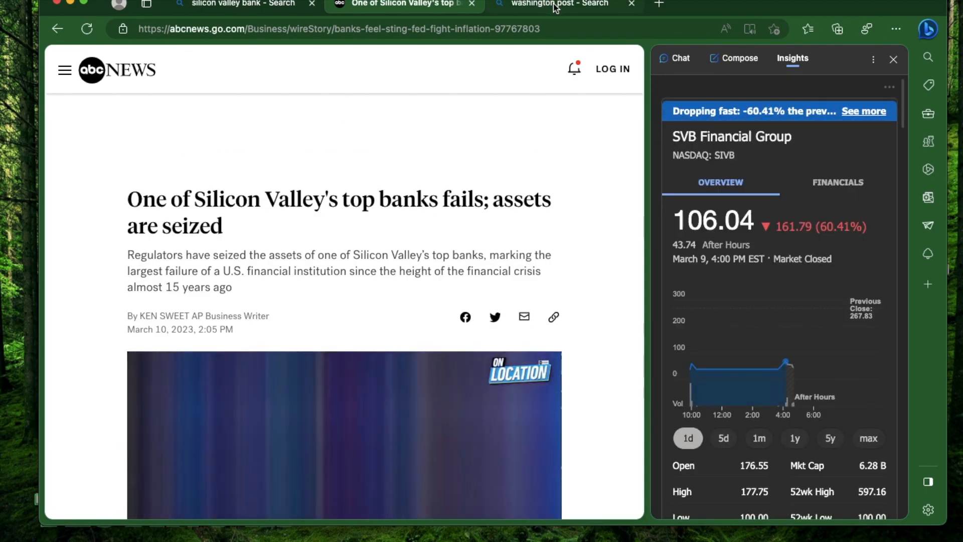
- Open the Washington Post migrants asylum article and scroll through its Asylum seeker card and Q&A
{"action": "left_click", "coordinate": [550, 4]}
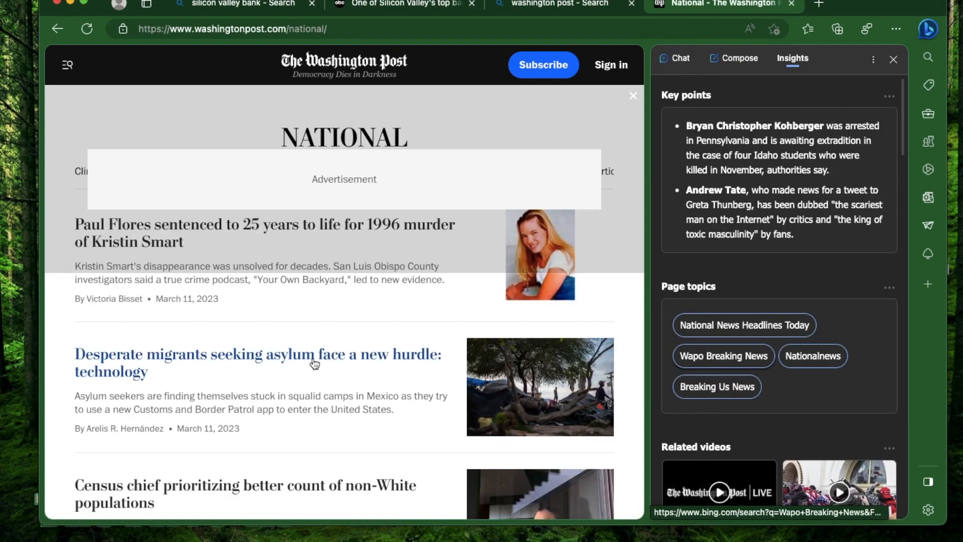
{"action": "mouse_move", "coordinate": [264, 362]}
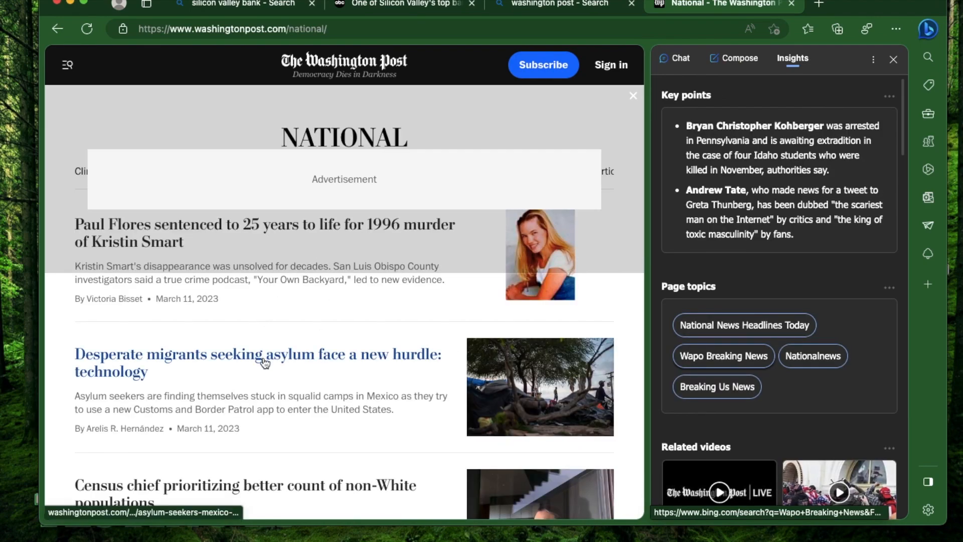
{"action": "left_click", "coordinate": [257, 362]}
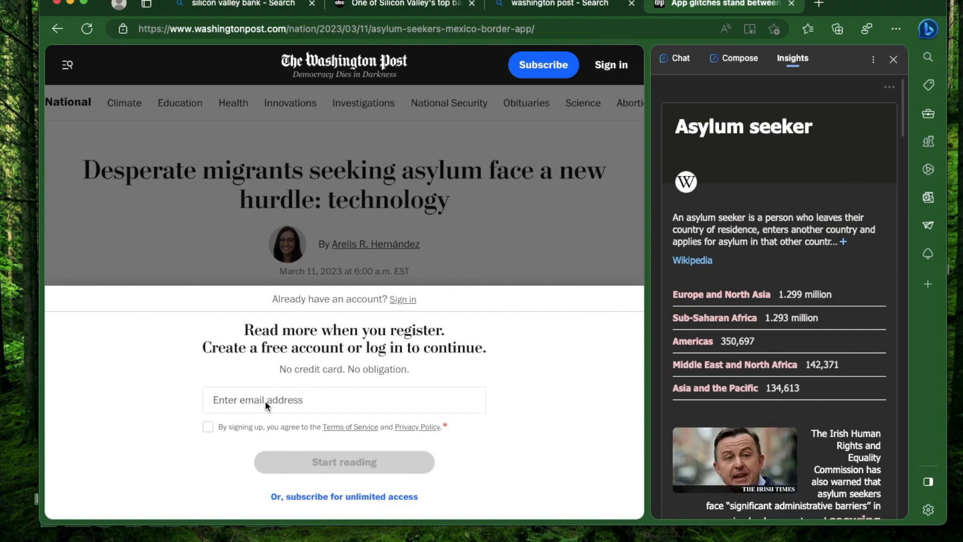
{"action": "mouse_move", "coordinate": [446, 428]}
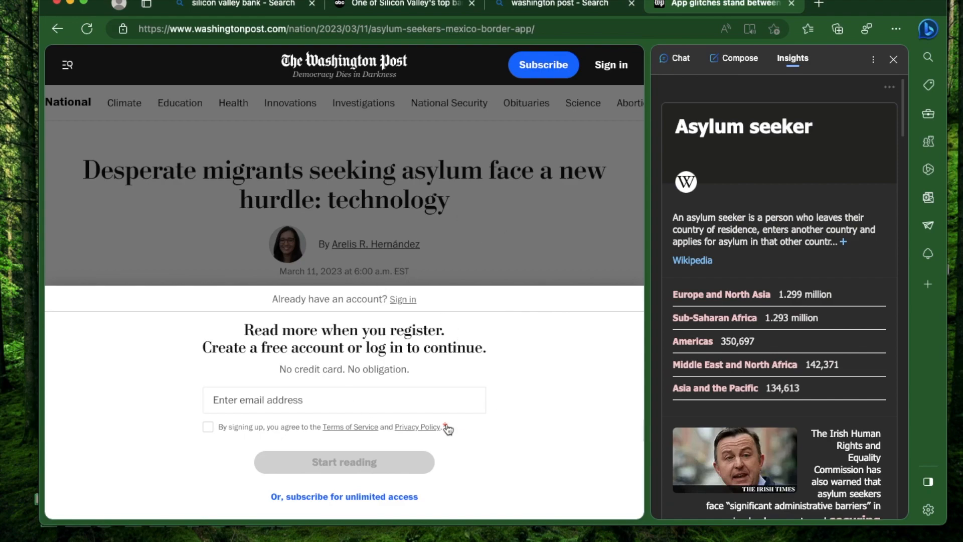
{"action": "mouse_move", "coordinate": [180, 444]}
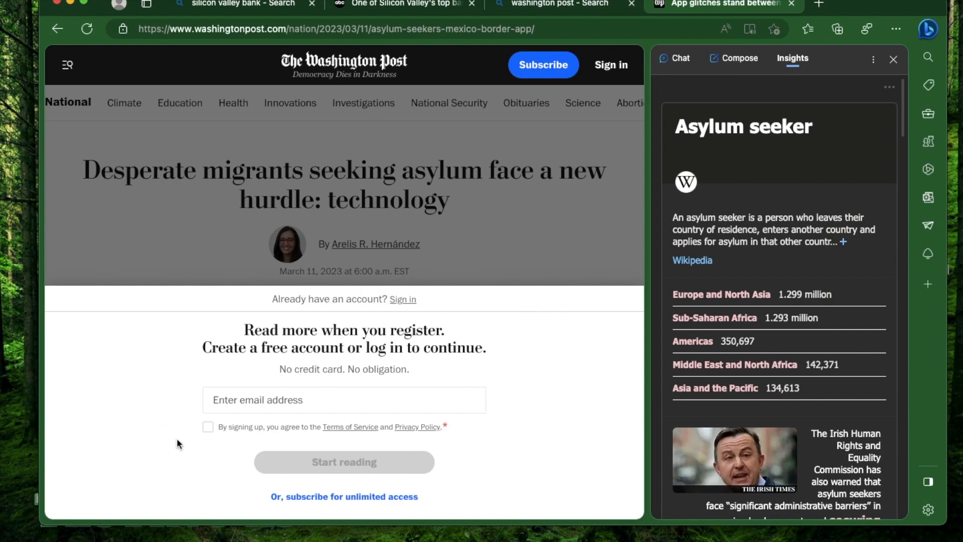
{"action": "mouse_move", "coordinate": [817, 160]}
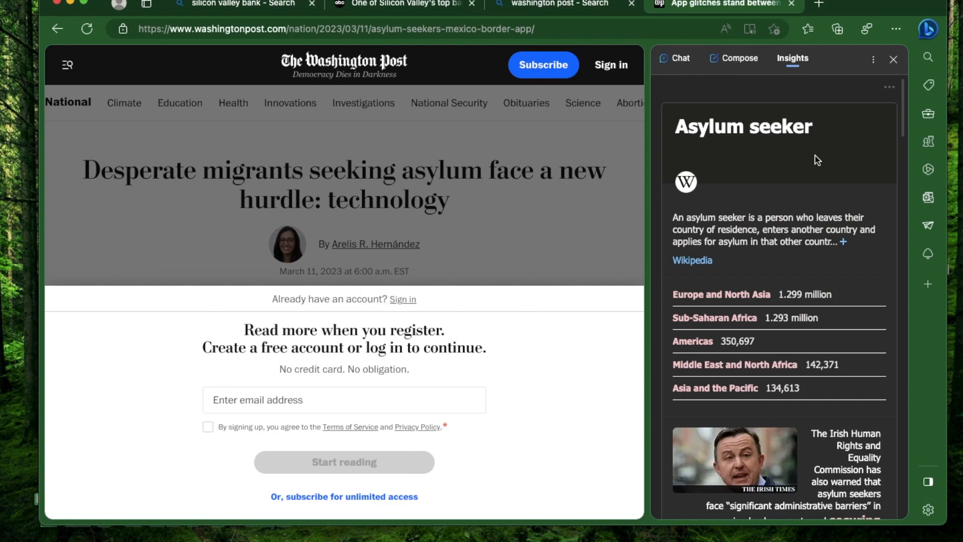
{"action": "mouse_move", "coordinate": [693, 144]}
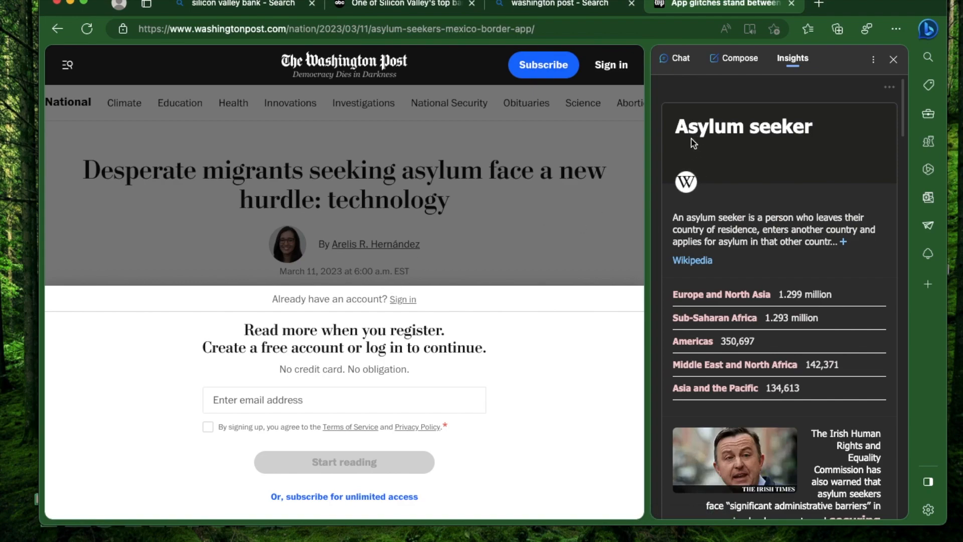
{"action": "scroll", "scroll_direction": "down", "scroll_amount": 3}
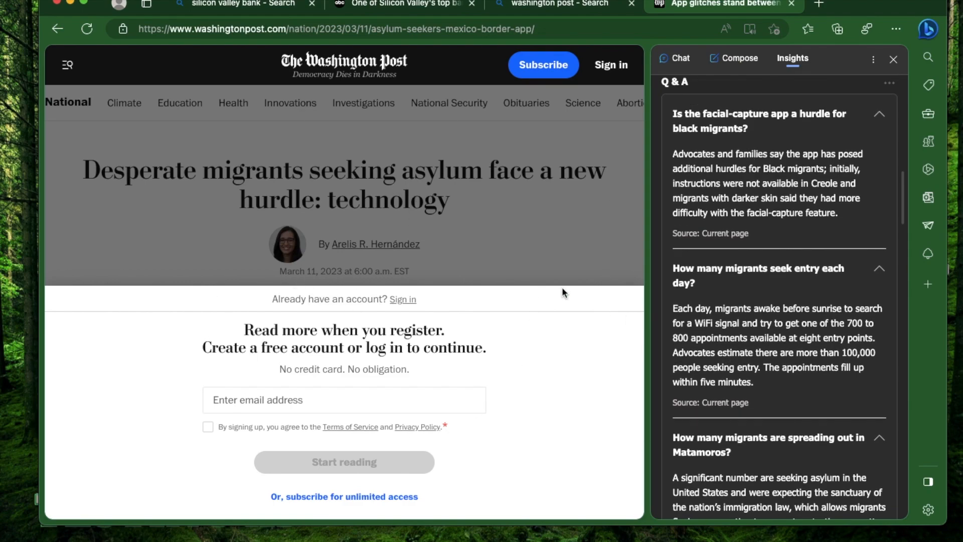
{"action": "mouse_move", "coordinate": [146, 429]}
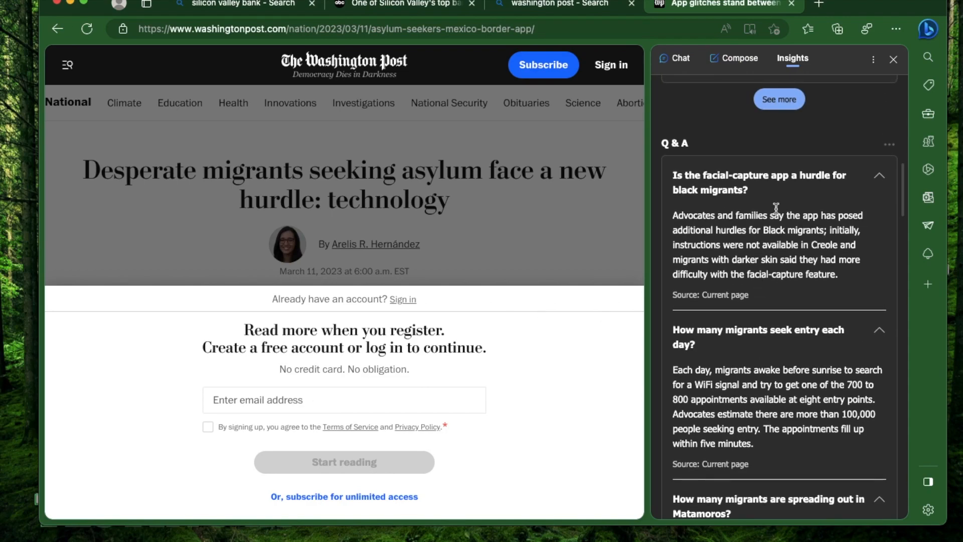
{"action": "scroll", "scroll_direction": "down", "scroll_amount": 3}
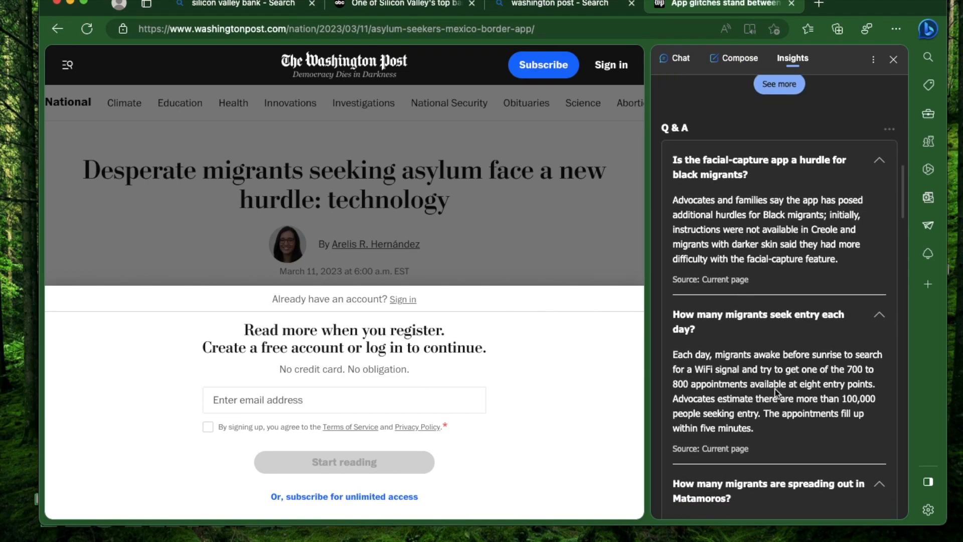
{"action": "mouse_move", "coordinate": [297, 292]}
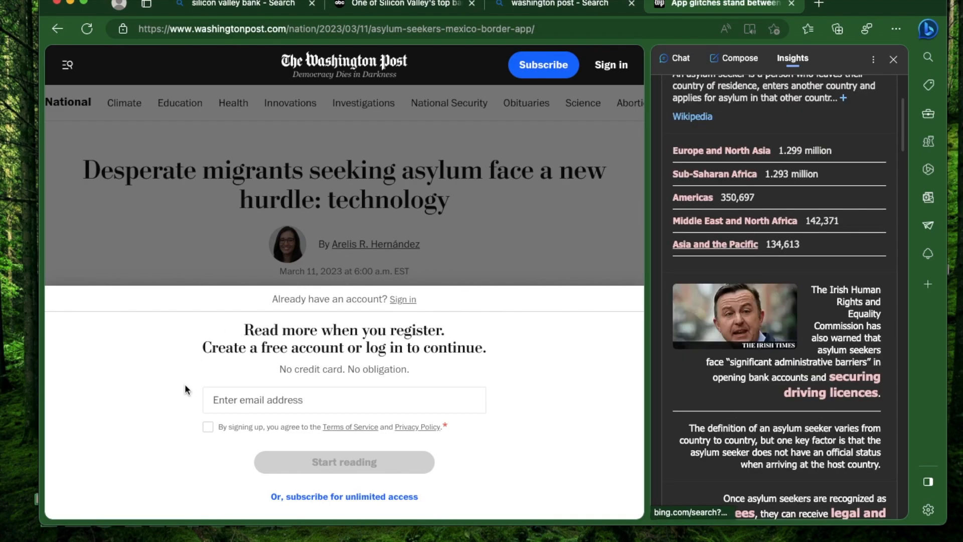
{"action": "scroll", "scroll_direction": "down", "scroll_amount": 3}
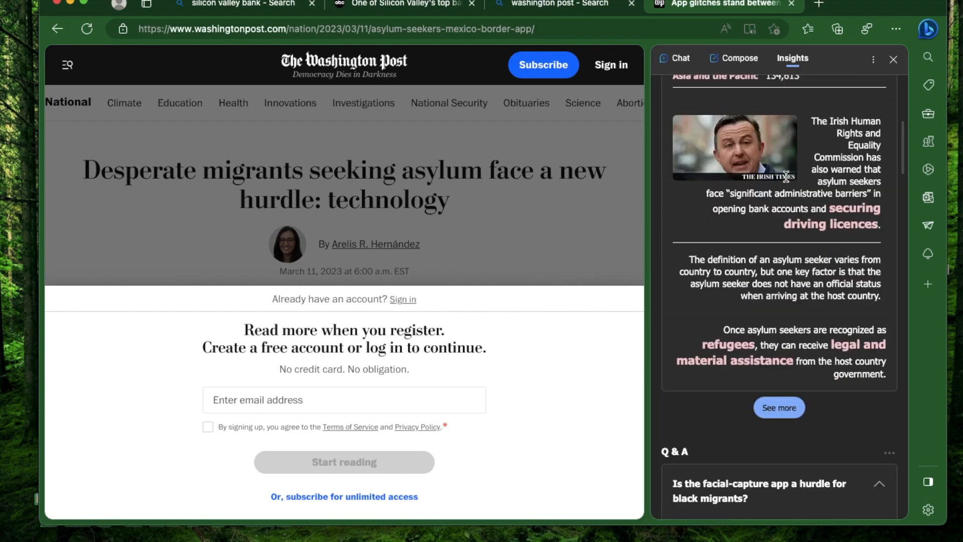
{"action": "scroll", "scroll_direction": "down", "scroll_amount": 3}
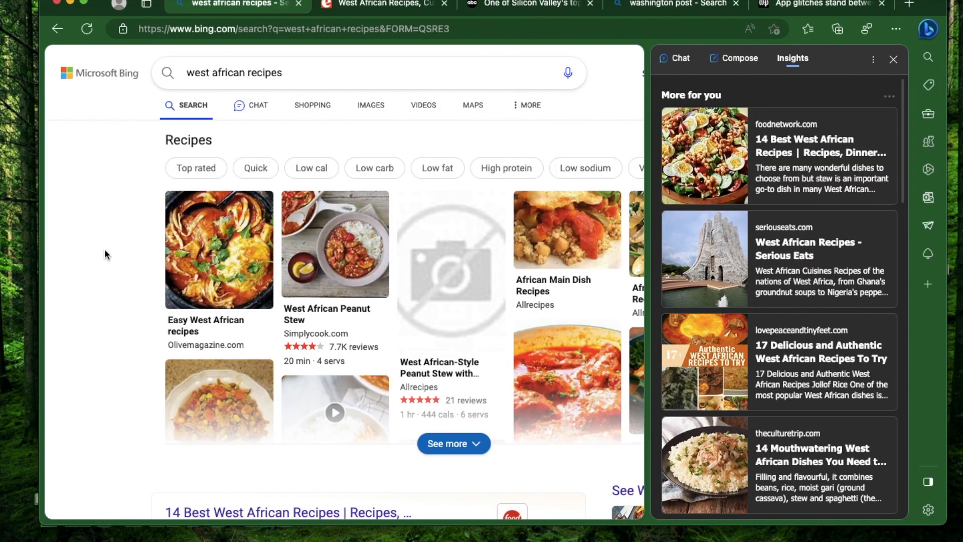
{"action": "mouse_move", "coordinate": [77, 221]}
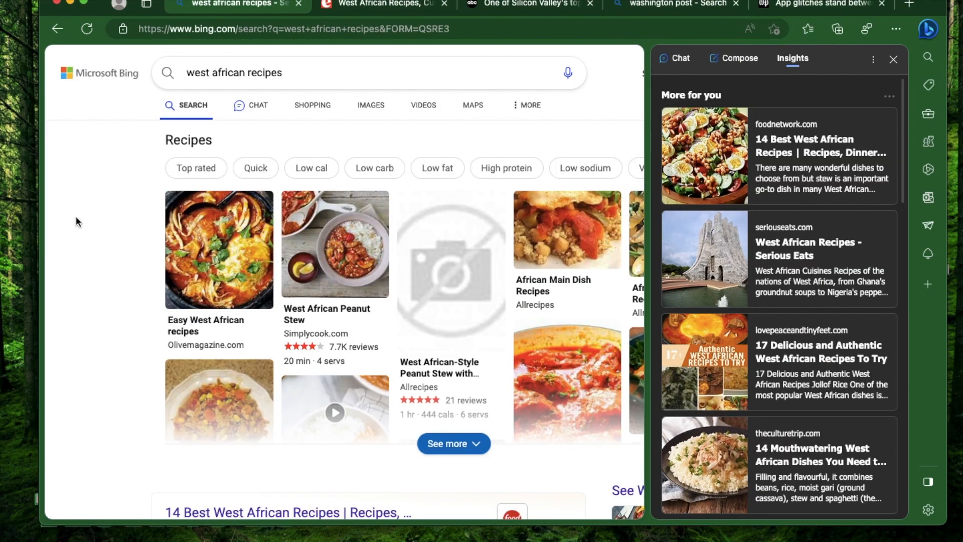
{"action": "mouse_move", "coordinate": [75, 271]}
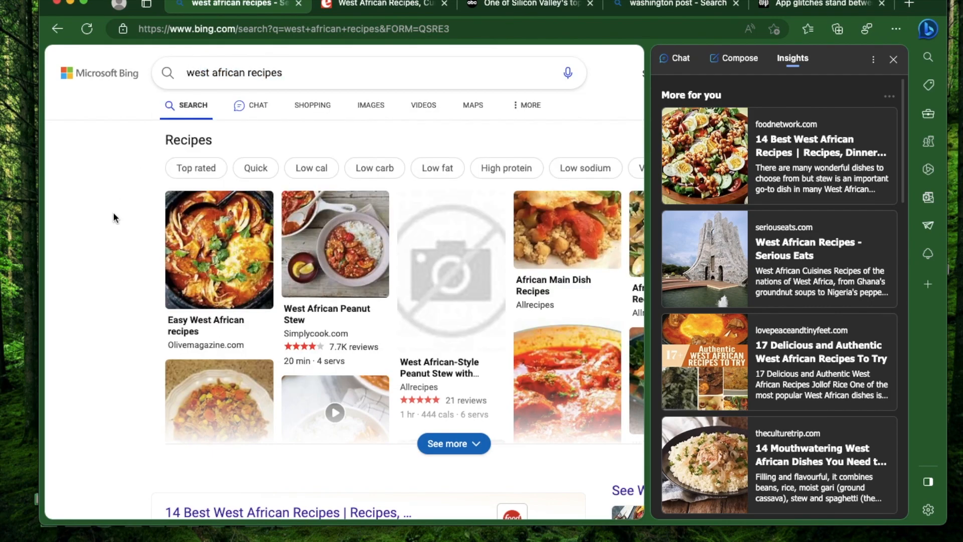
- Open Epicurious's Puff Puff recipe and review its ingredients and Q&A in the sidebar
{"action": "left_click", "coordinate": [385, 4]}
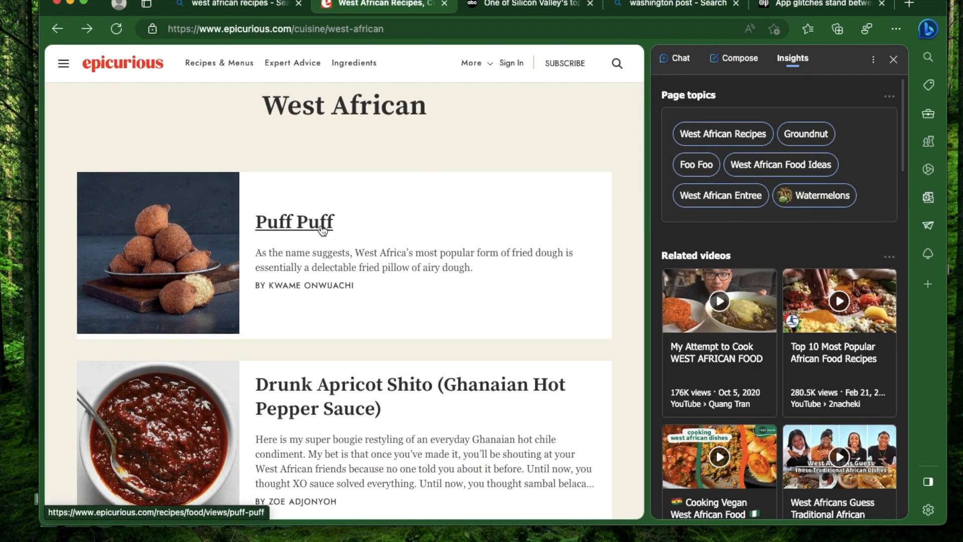
{"action": "left_click", "coordinate": [295, 222]}
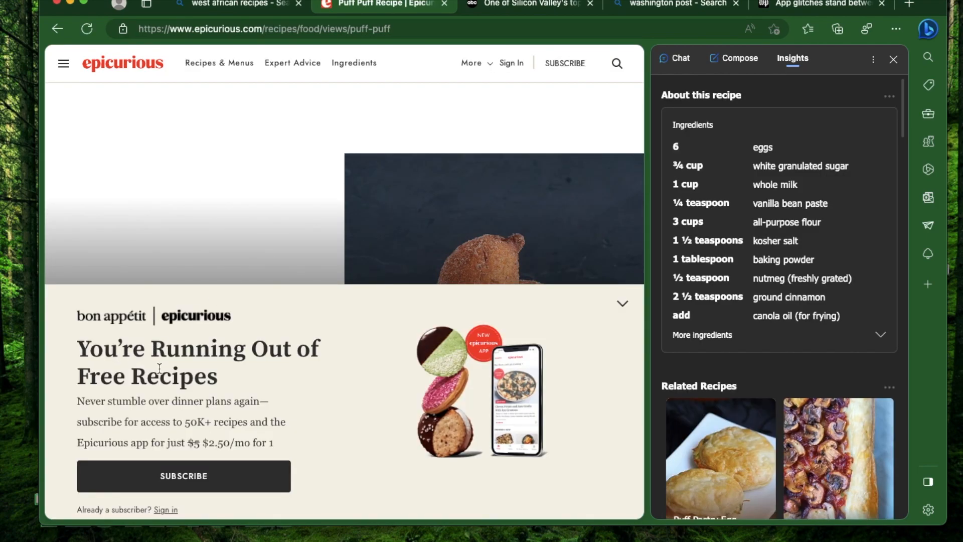
{"action": "mouse_move", "coordinate": [183, 476]}
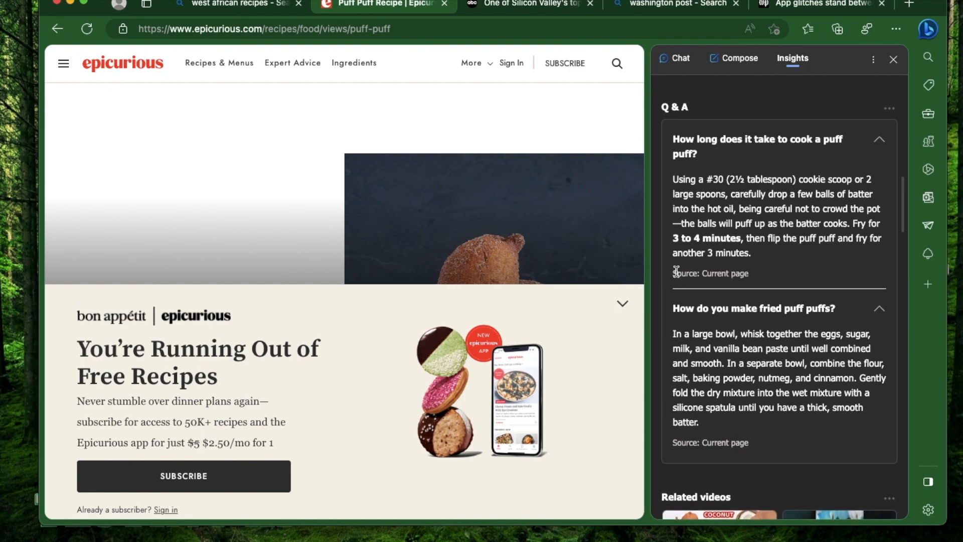
{"action": "double_click", "coordinate": [711, 273]}
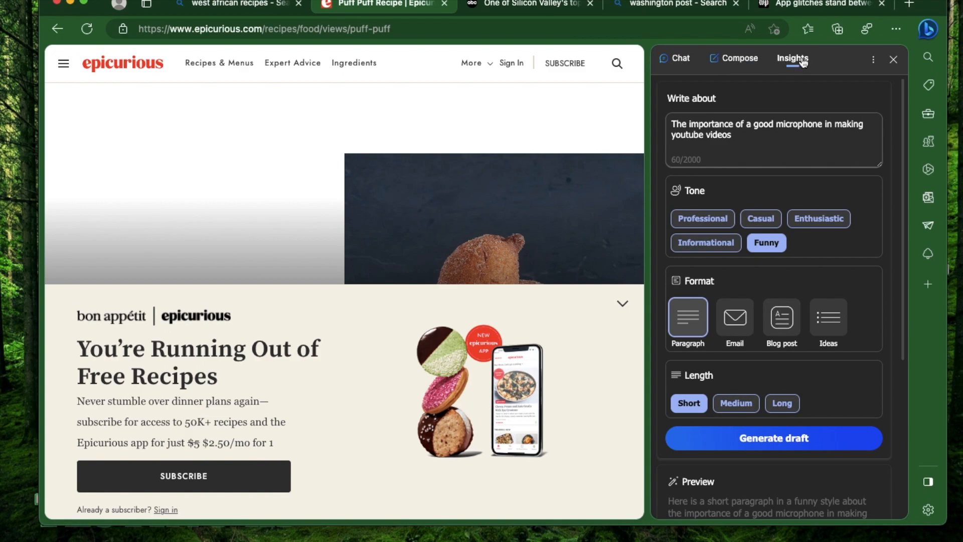
{"action": "left_click", "coordinate": [679, 57]}
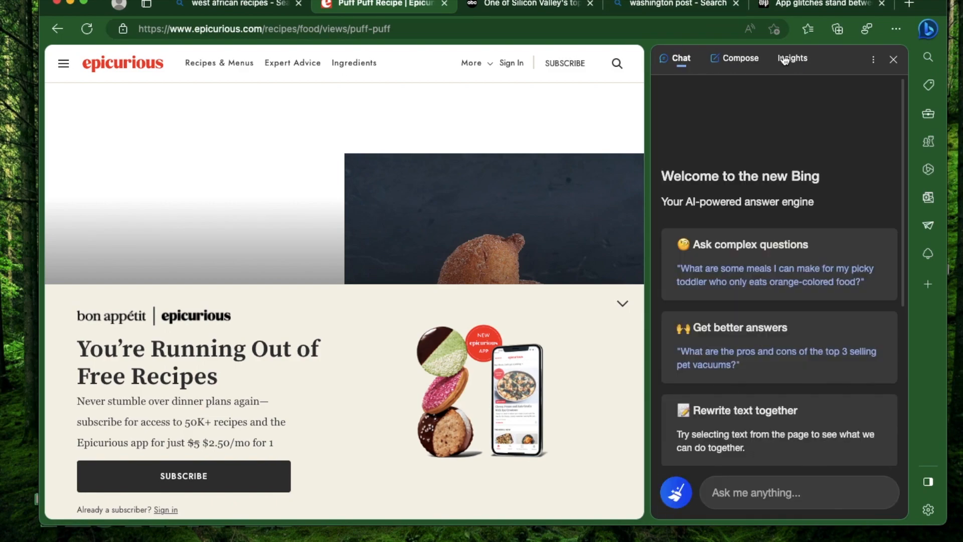
{"action": "mouse_move", "coordinate": [802, 67]}
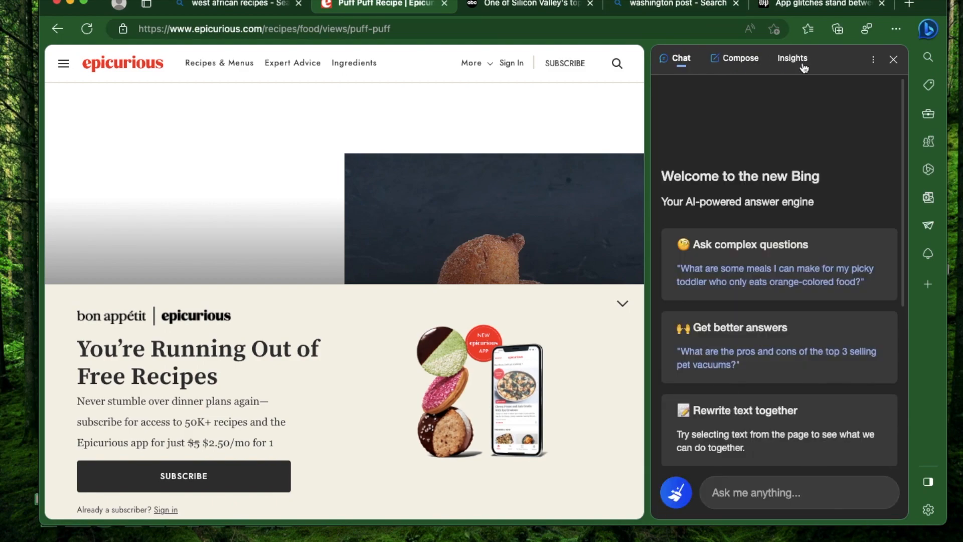
{"action": "left_click", "coordinate": [740, 57]}
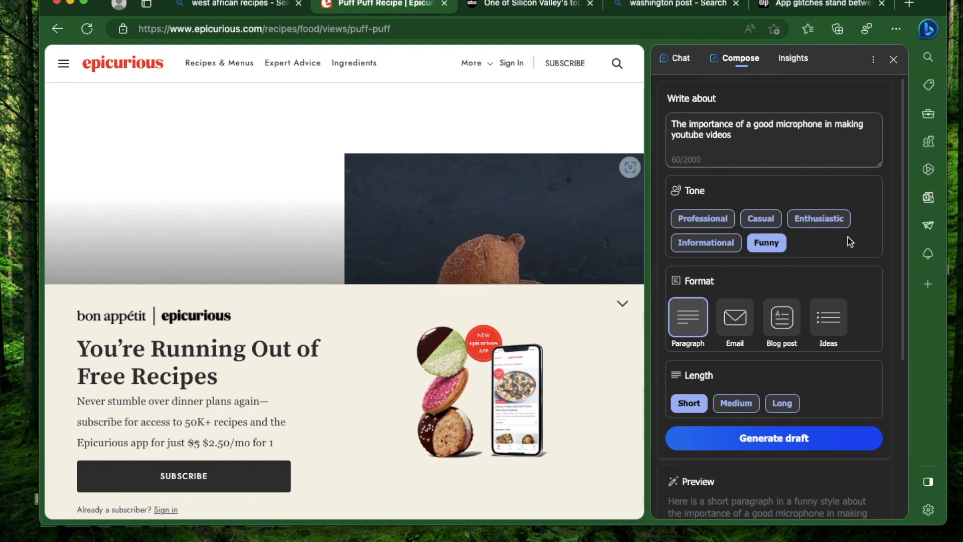
{"action": "mouse_move", "coordinate": [418, 366]}
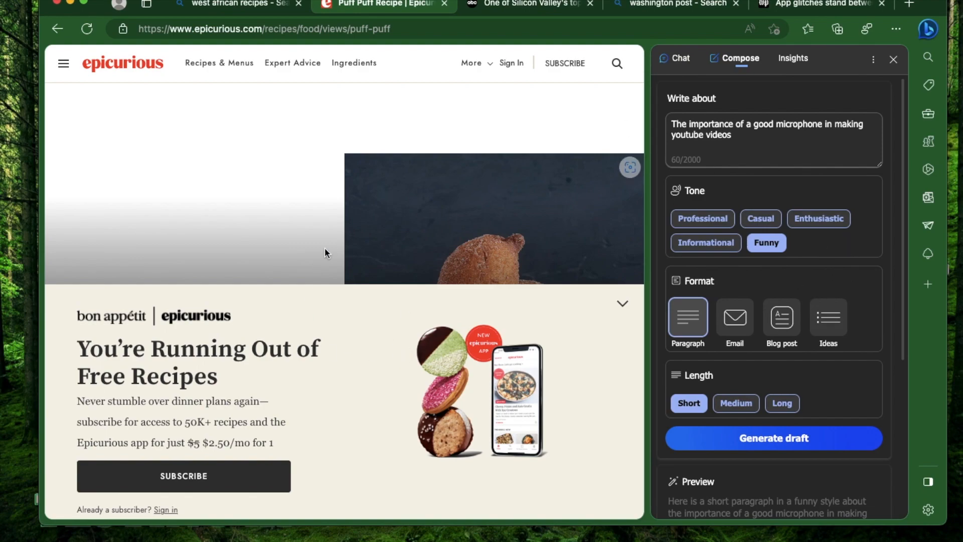
{"action": "mouse_move", "coordinate": [325, 323]}
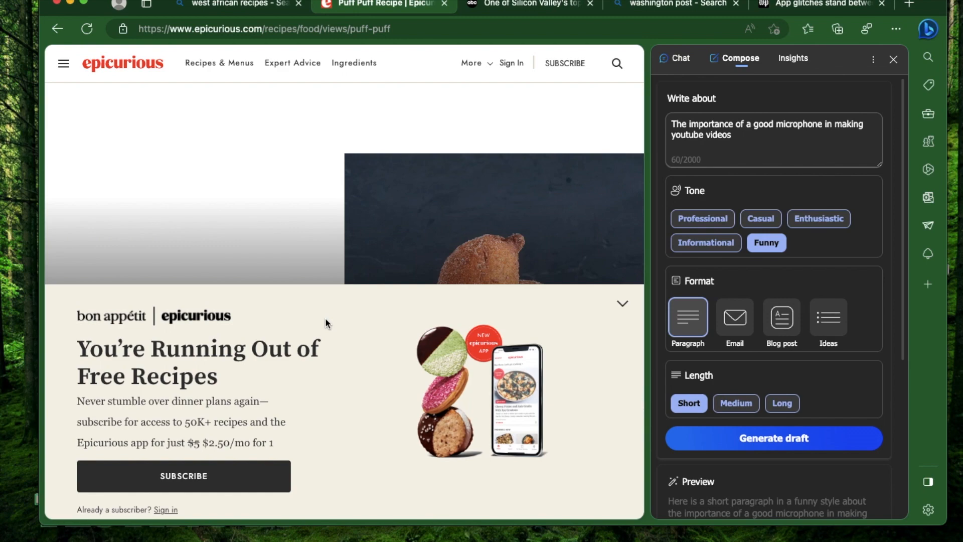